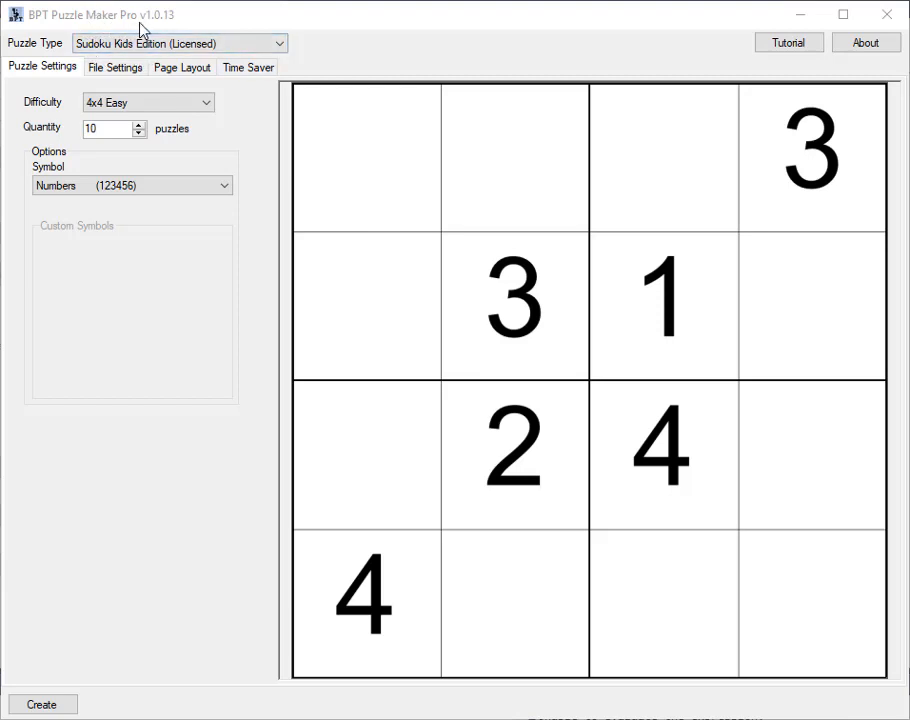
pyautogui.moveTo(224, 140)
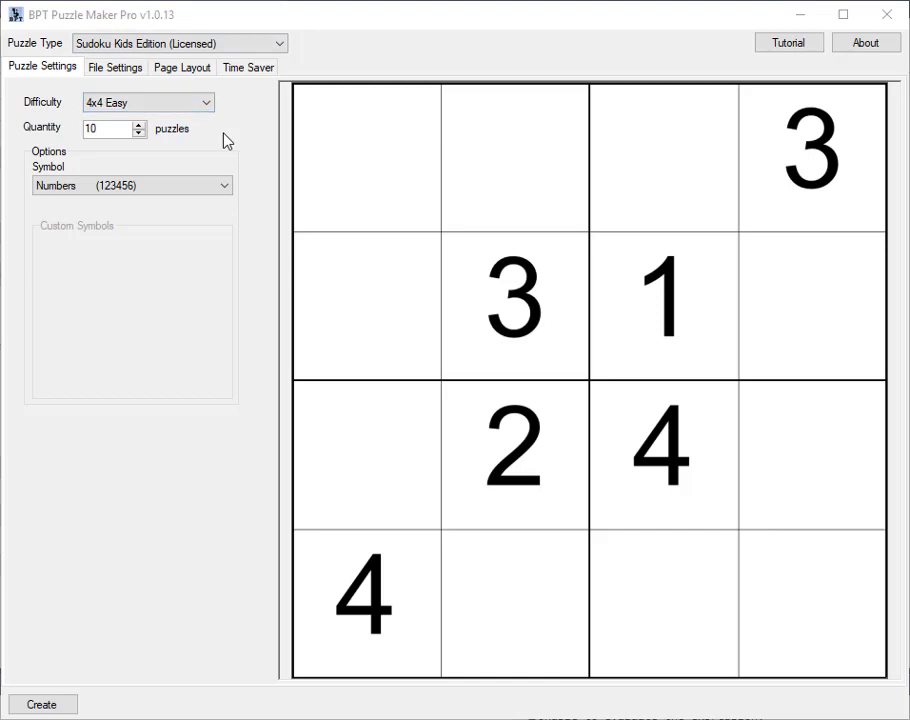
pyautogui.moveTo(228, 116)
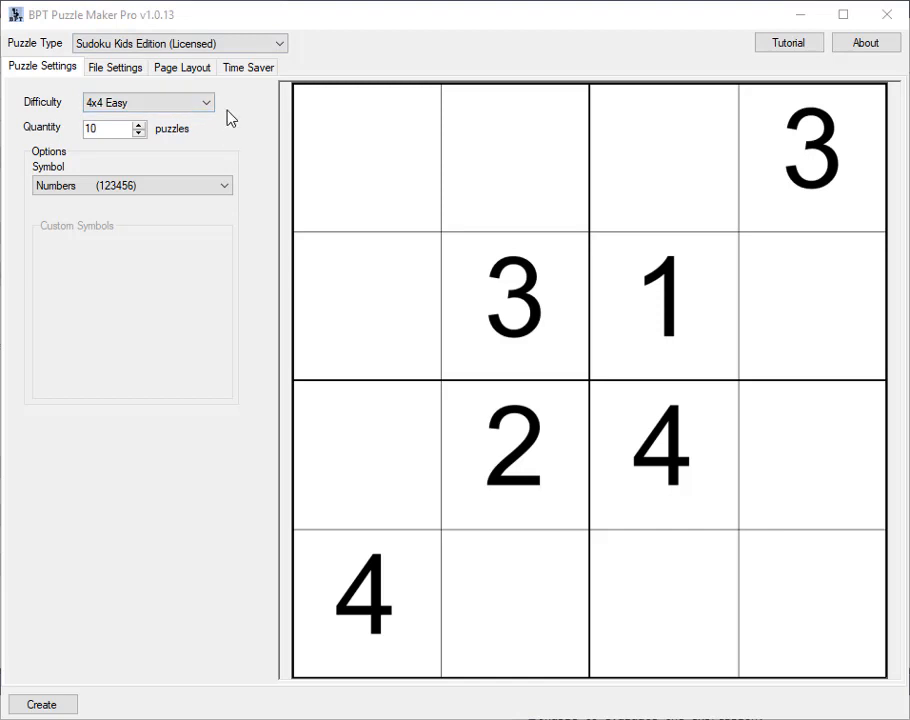
pyautogui.moveTo(388, 156)
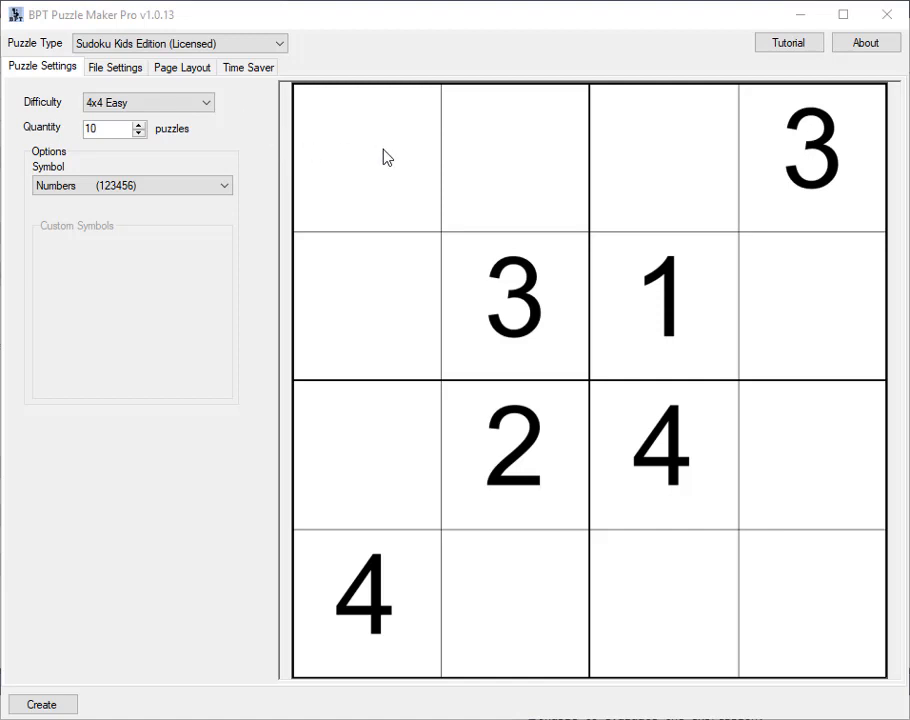
pyautogui.moveTo(776, 560)
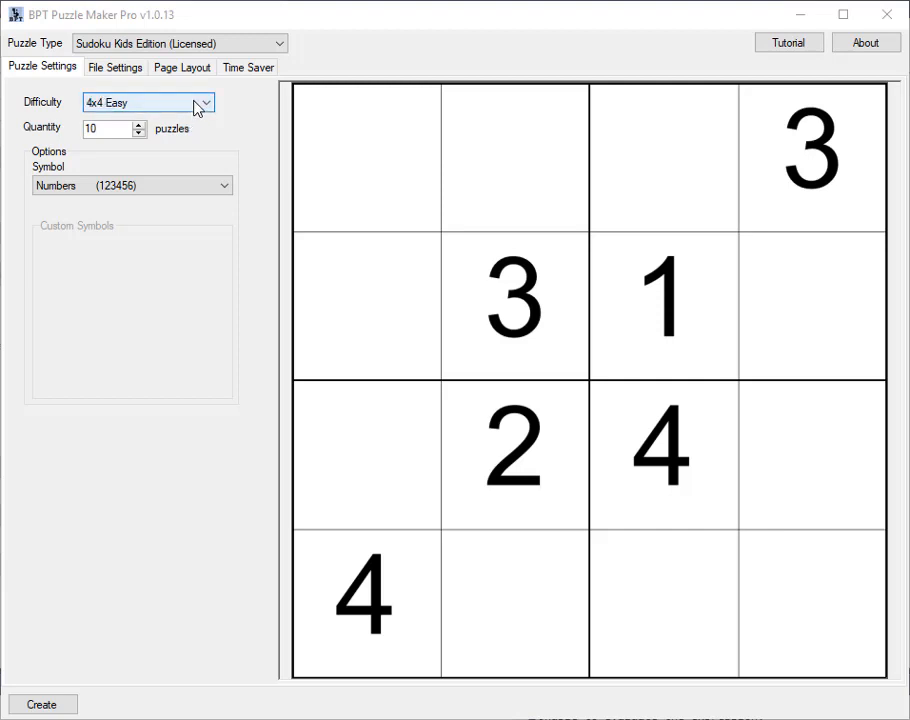
# Create ten 4x4 Easy number Sudoku puzzles and dismiss the created confirmation
pyautogui.click(204, 102)
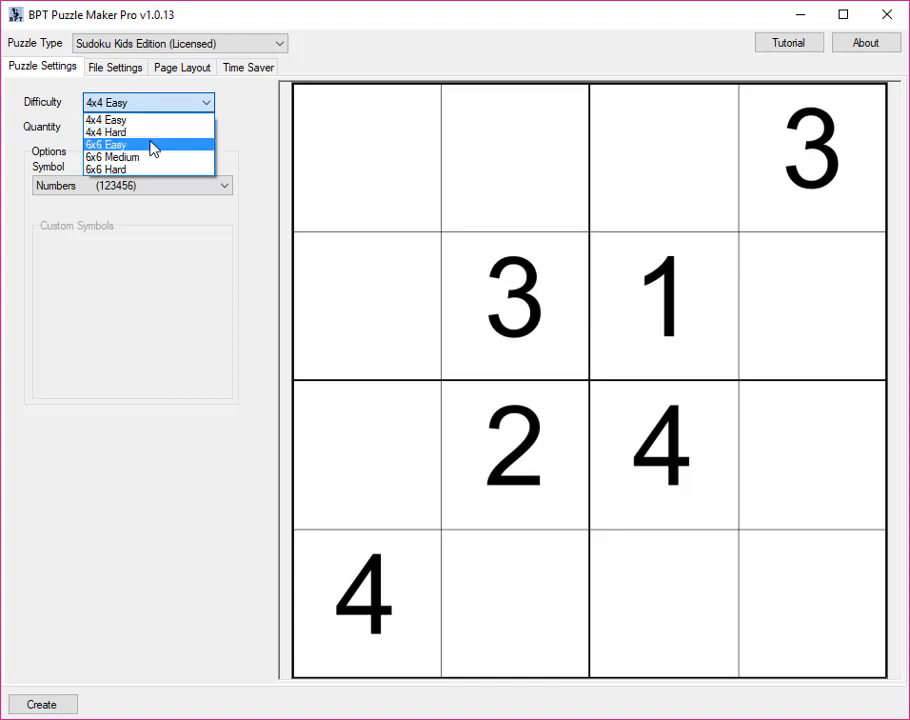
pyautogui.moveTo(148, 120)
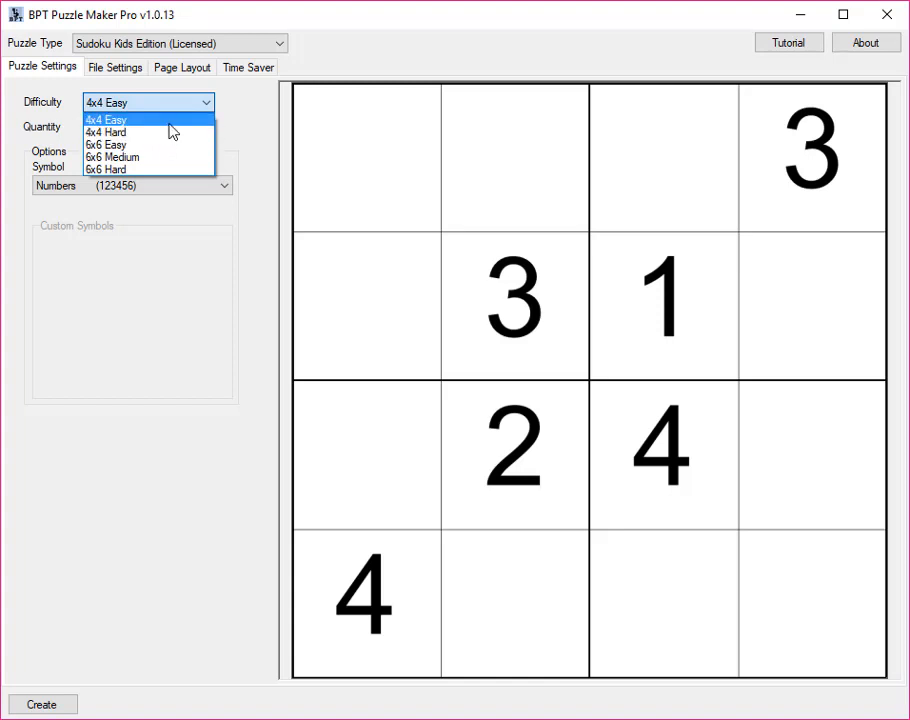
pyautogui.click(104, 120)
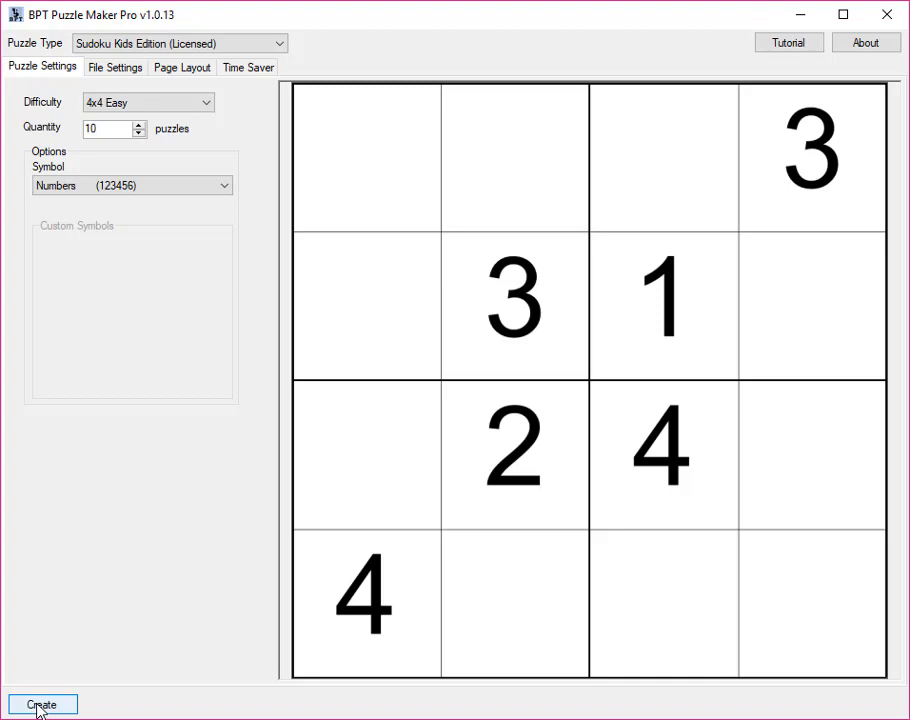
pyautogui.click(42, 704)
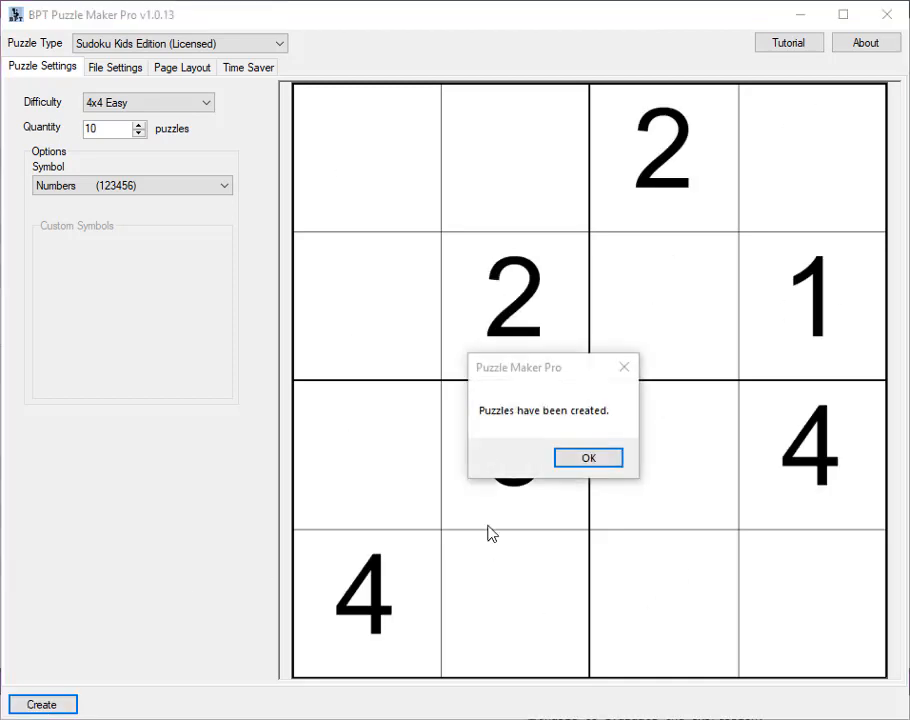
pyautogui.click(588, 456)
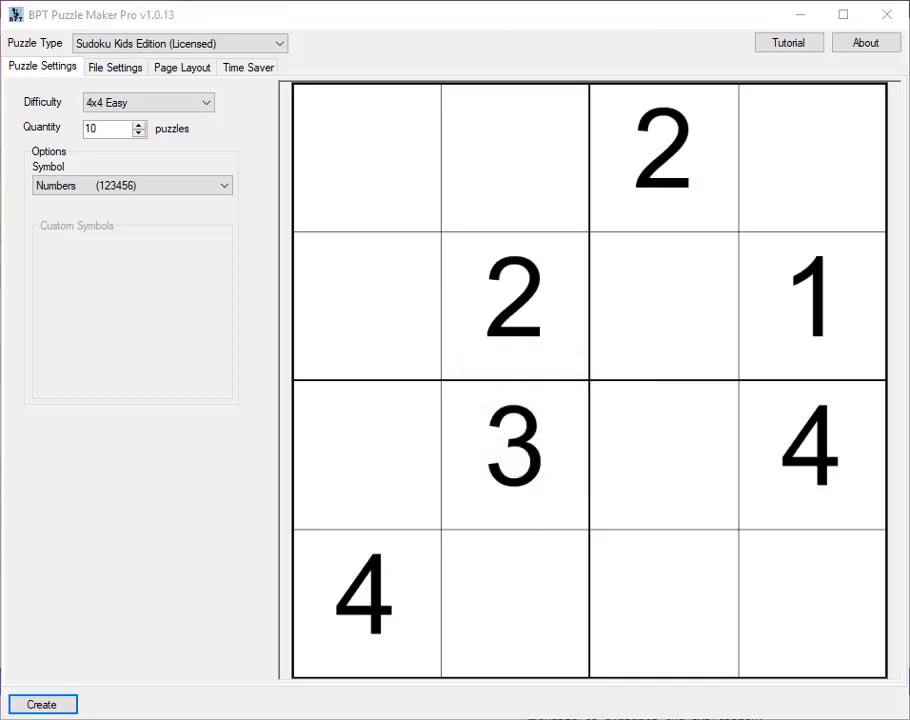
# Review the generated puzzle and solution JPG images 01 to 10 in the output folder
pyautogui.click(42, 704)
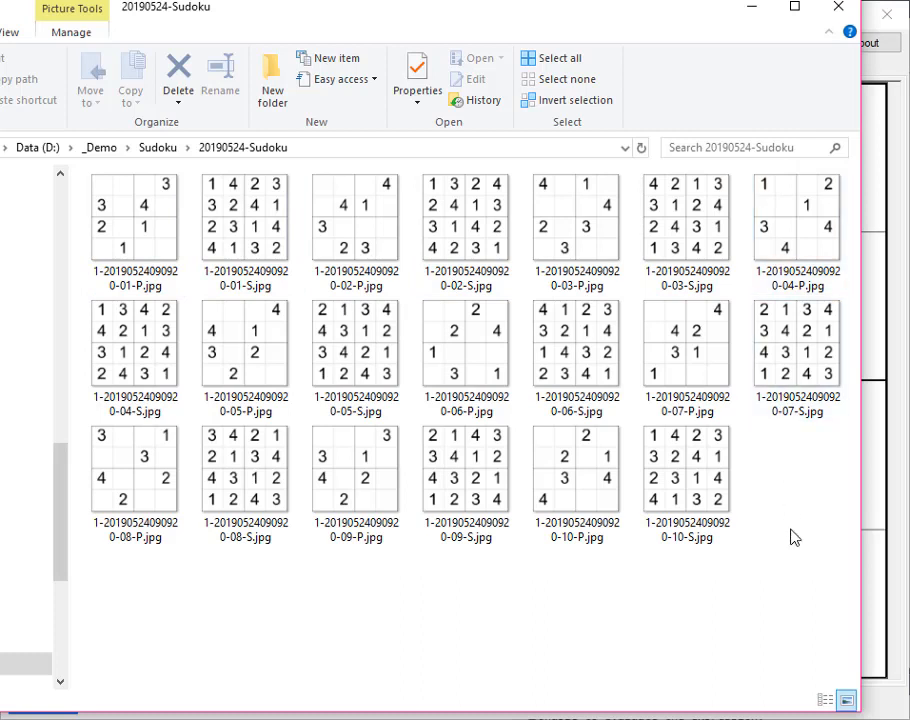
pyautogui.click(466, 216)
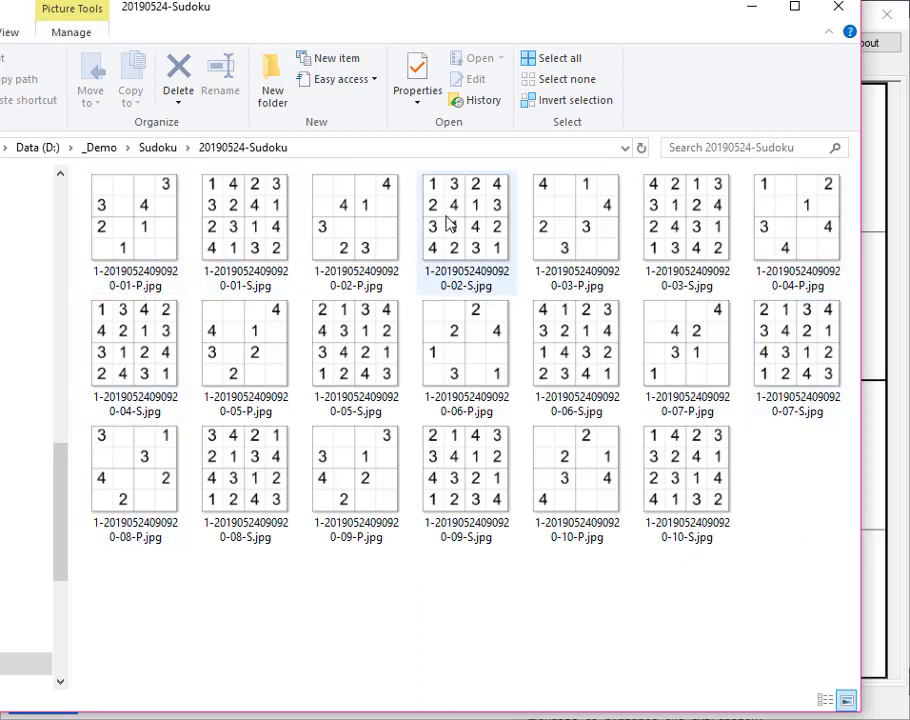
pyautogui.click(132, 216)
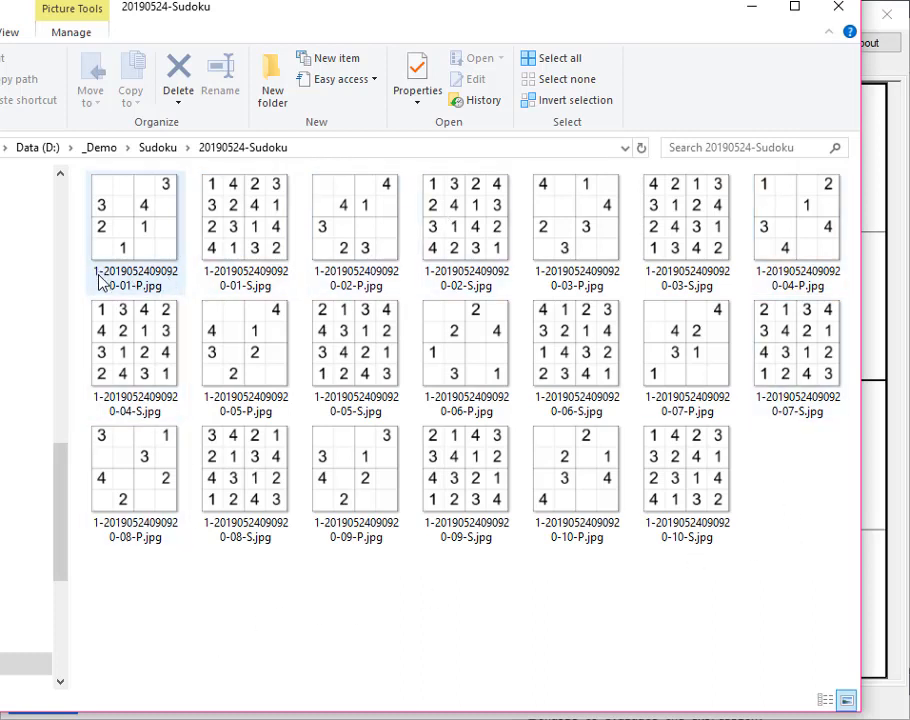
pyautogui.moveTo(108, 280)
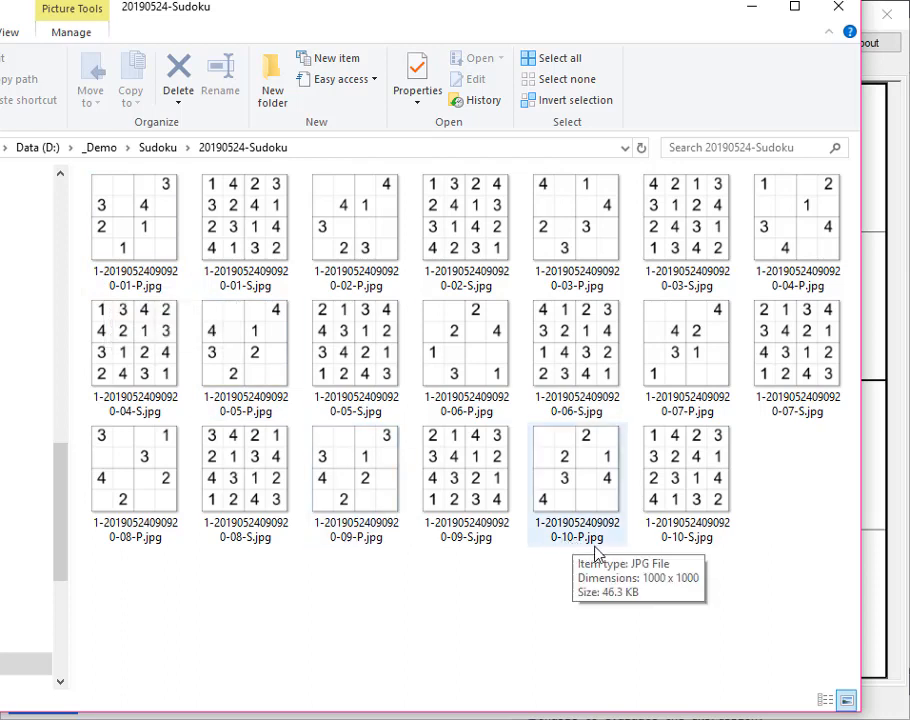
pyautogui.click(688, 470)
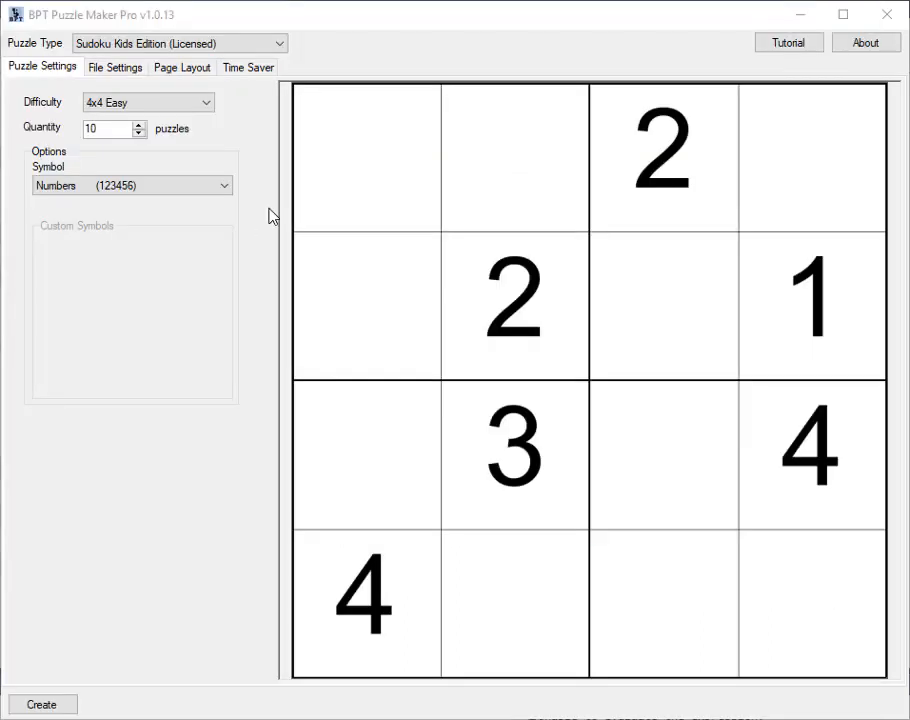
# Switch the puzzle symbols to Letters (ABCDEF) and generate a new batch
pyautogui.click(224, 184)
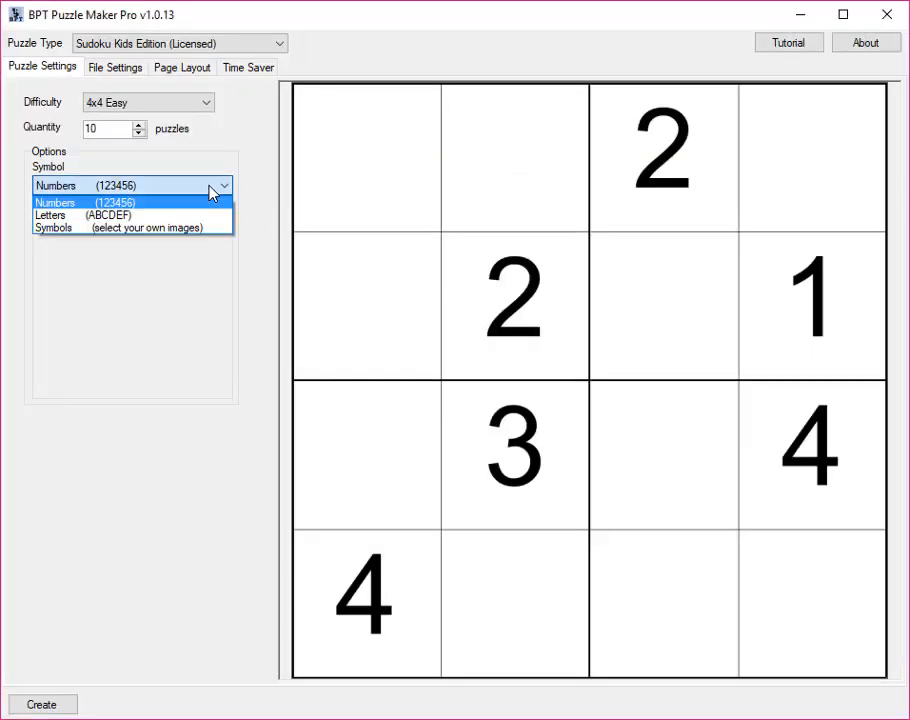
pyautogui.click(96, 216)
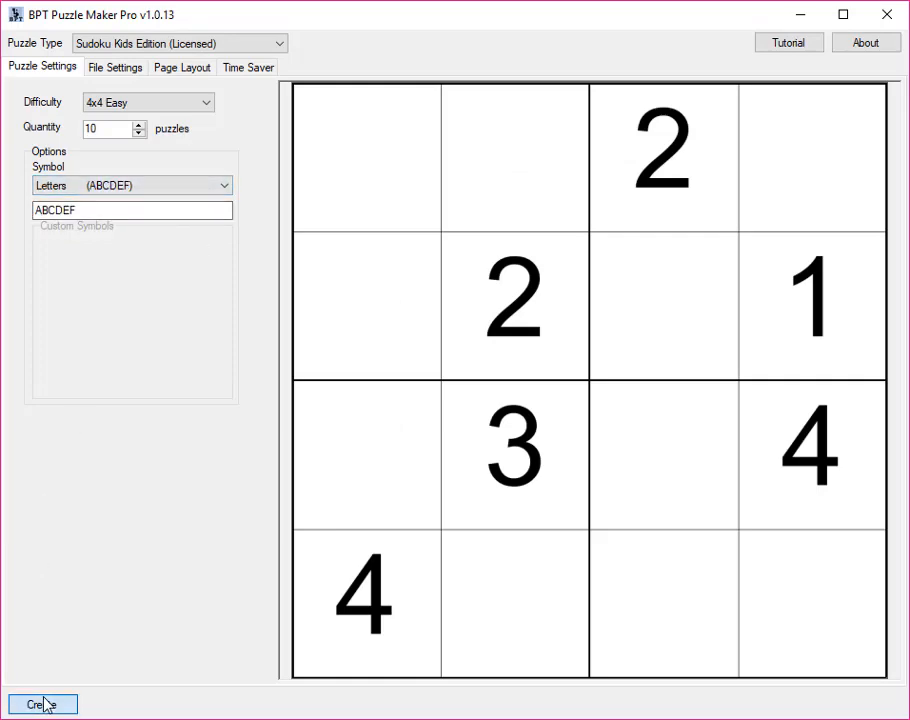
pyautogui.click(42, 704)
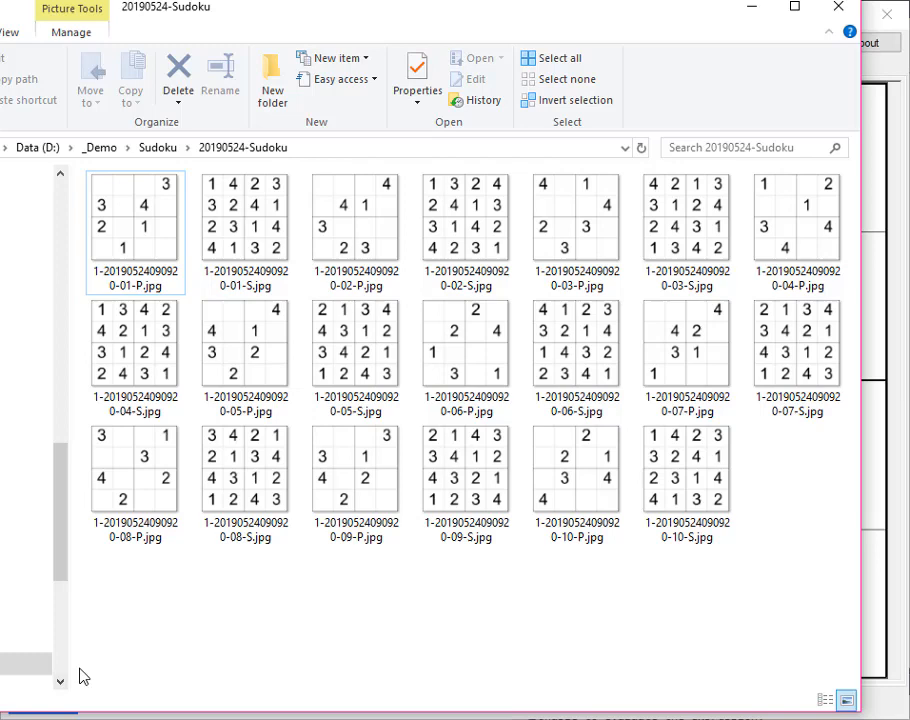
# Scroll down the output folder to look through the newly created puzzle images
pyautogui.scroll(-3)
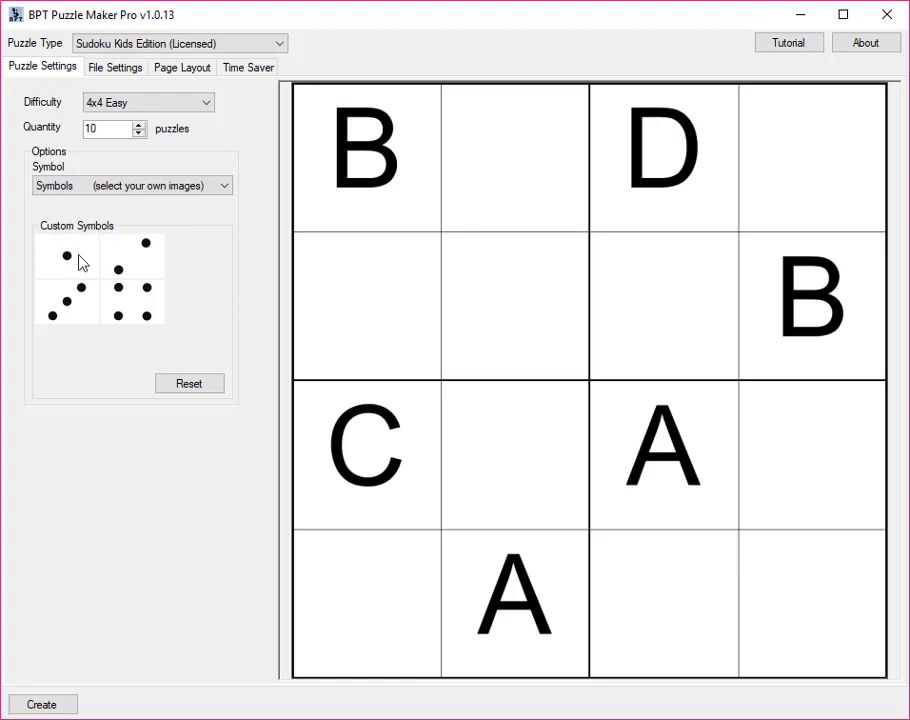
pyautogui.moveTo(68, 276)
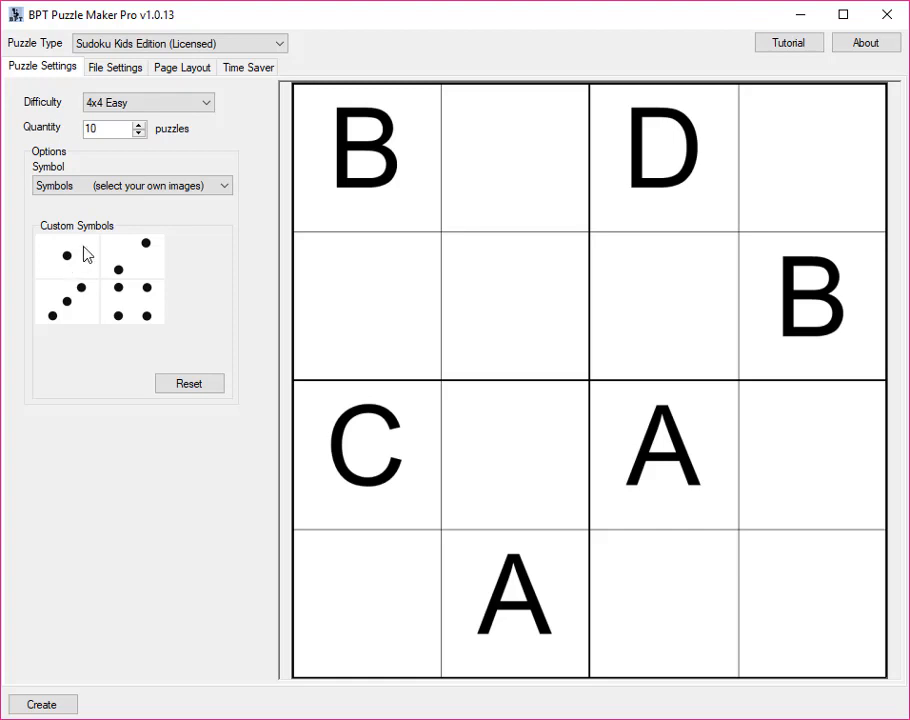
pyautogui.moveTo(184, 264)
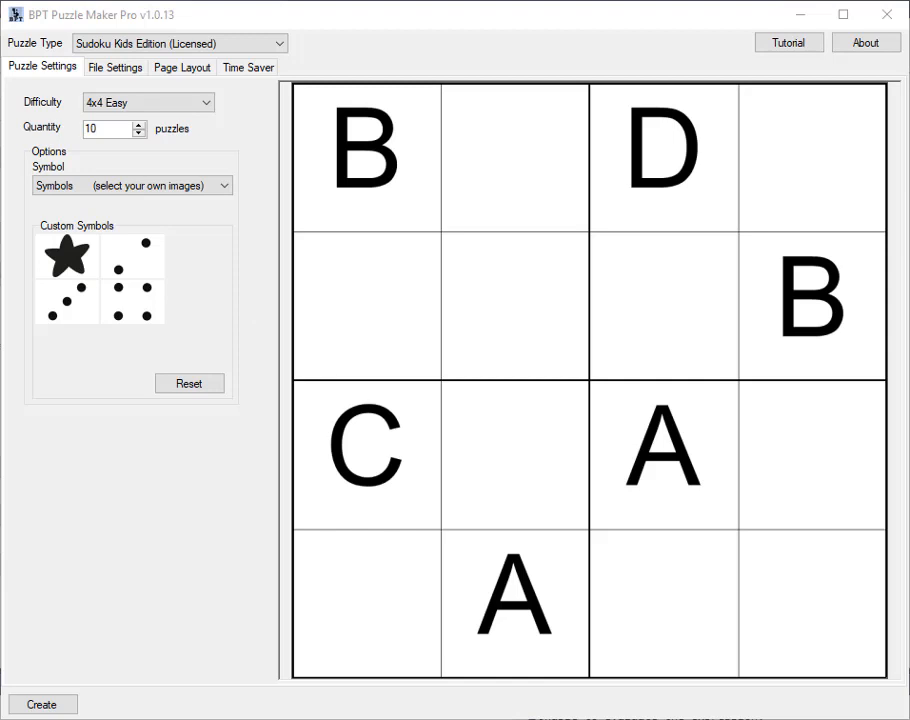
# Load star, tree, heart and paw images as custom symbols, generate puzzles and view a result
pyautogui.click(132, 262)
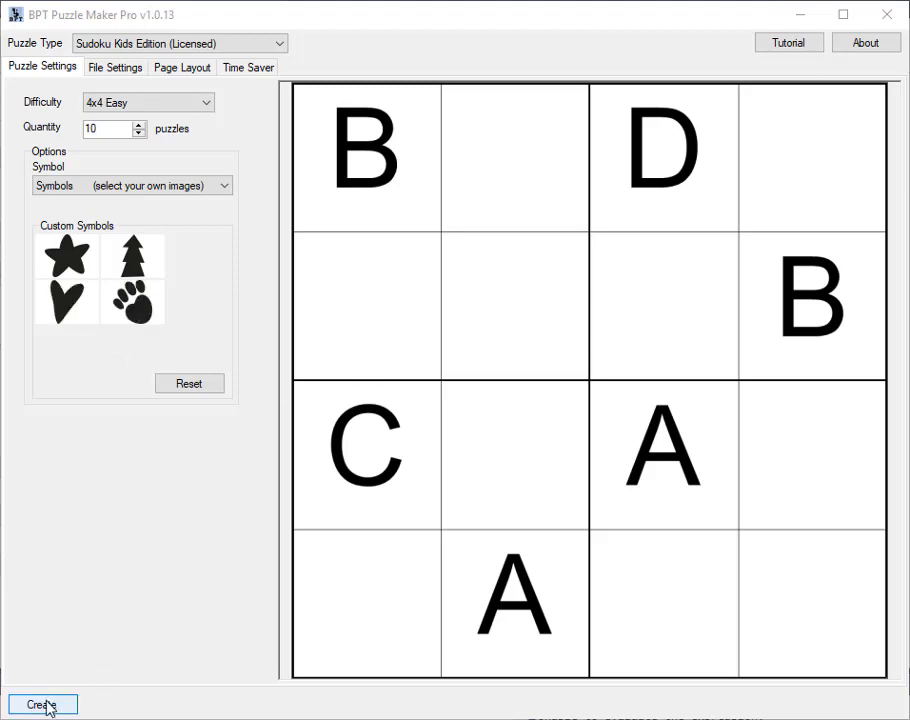
pyautogui.click(42, 704)
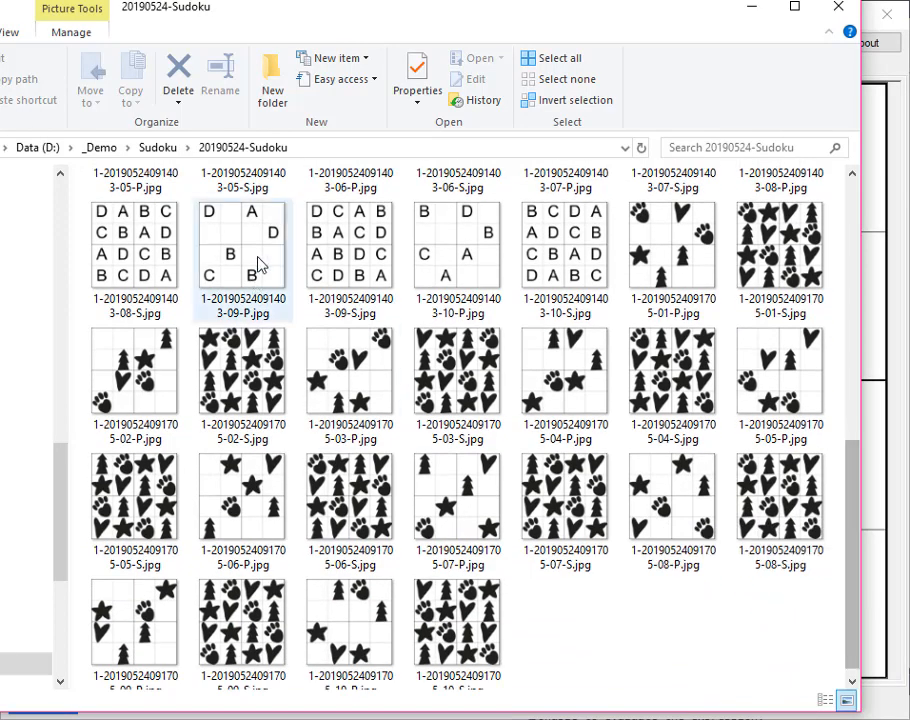
pyautogui.click(780, 376)
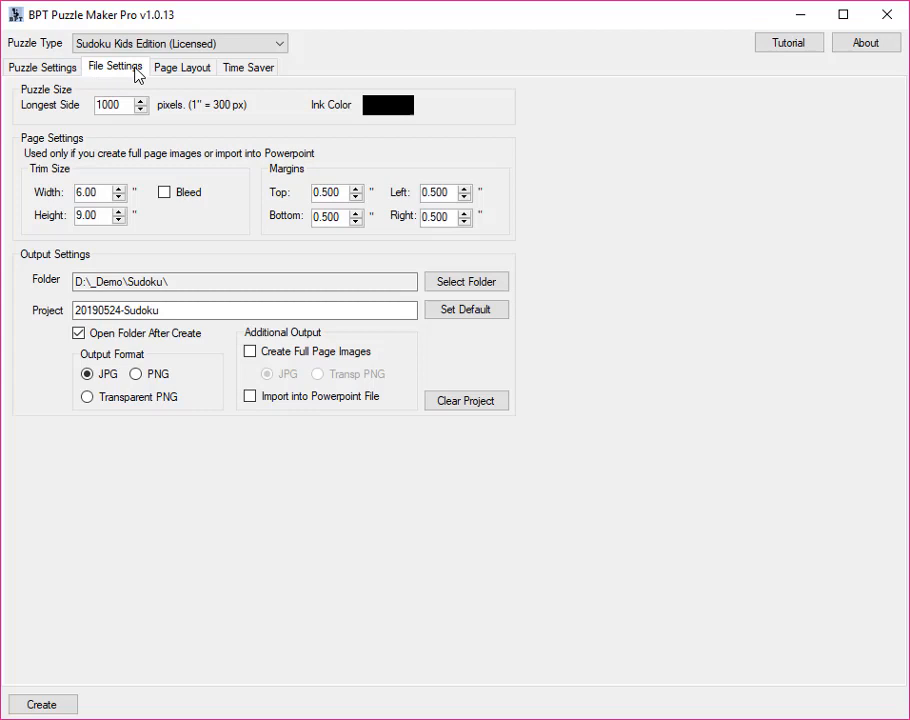
pyautogui.moveTo(72, 98)
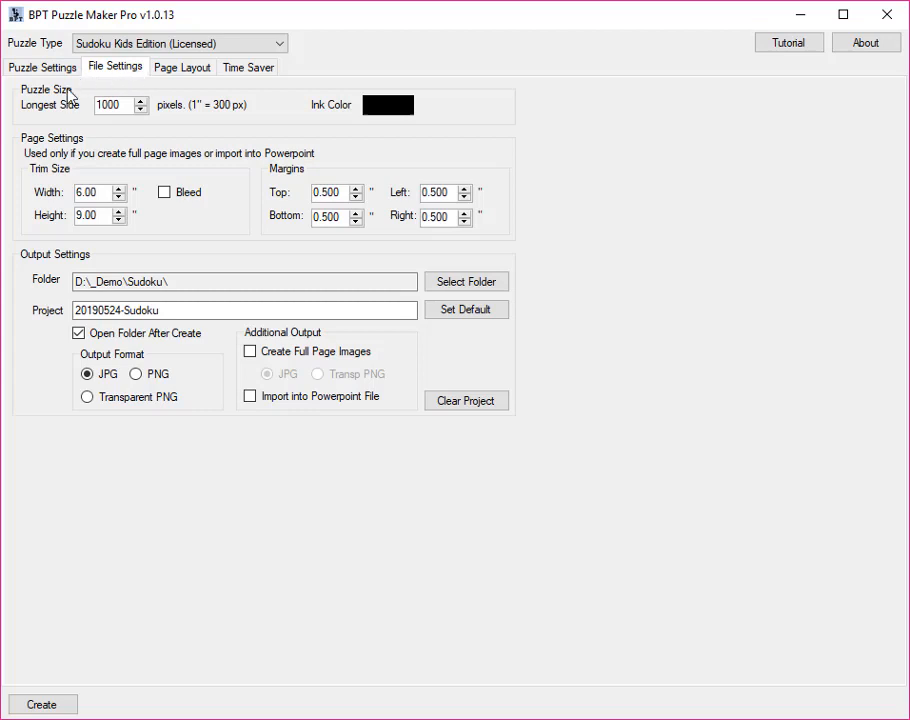
pyautogui.moveTo(170, 118)
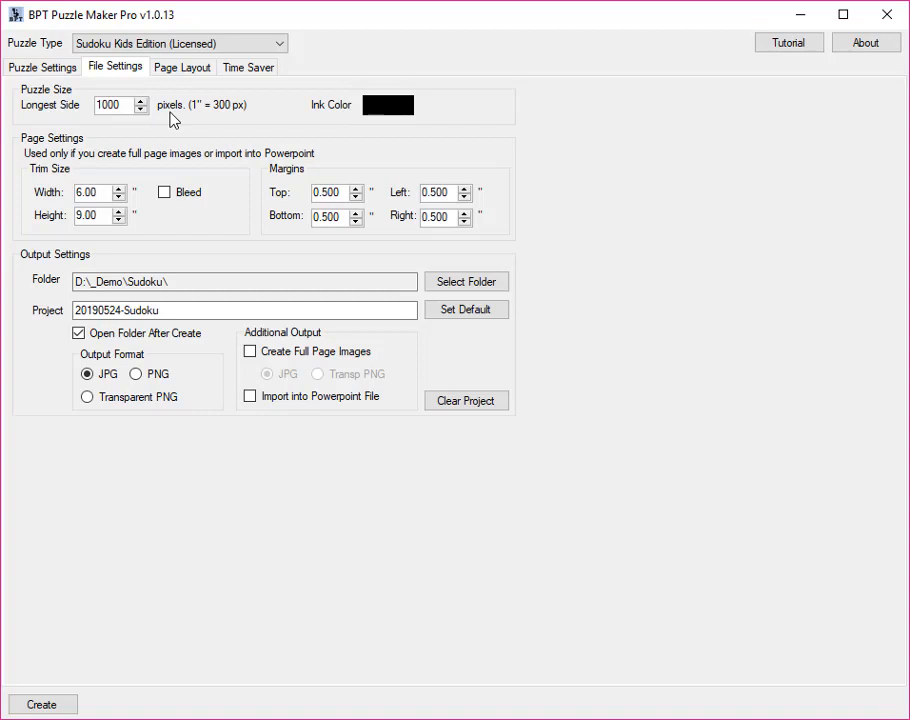
pyautogui.moveTo(200, 126)
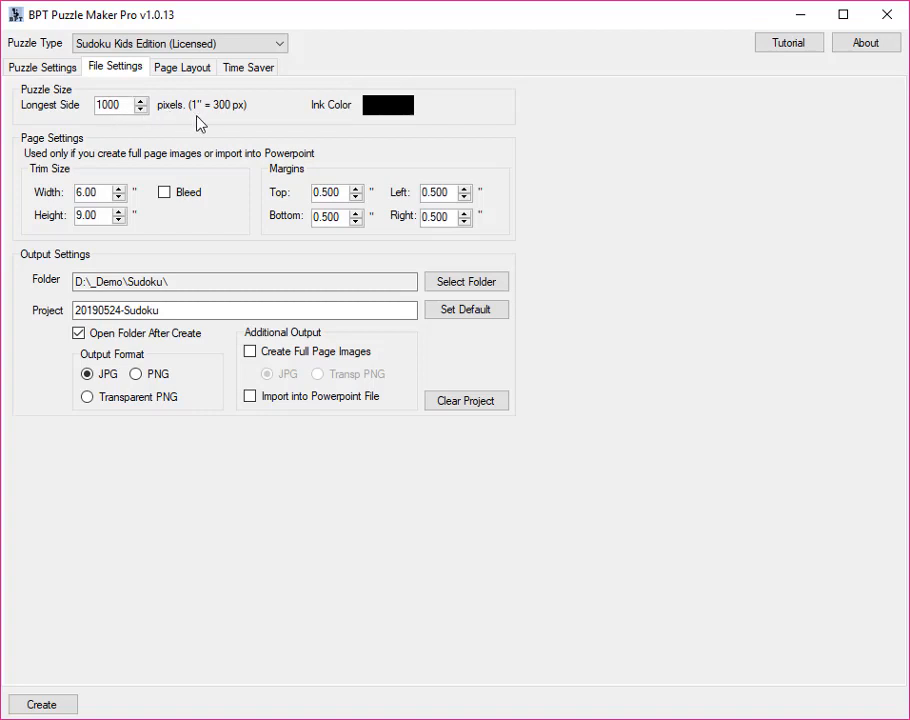
pyautogui.moveTo(136, 148)
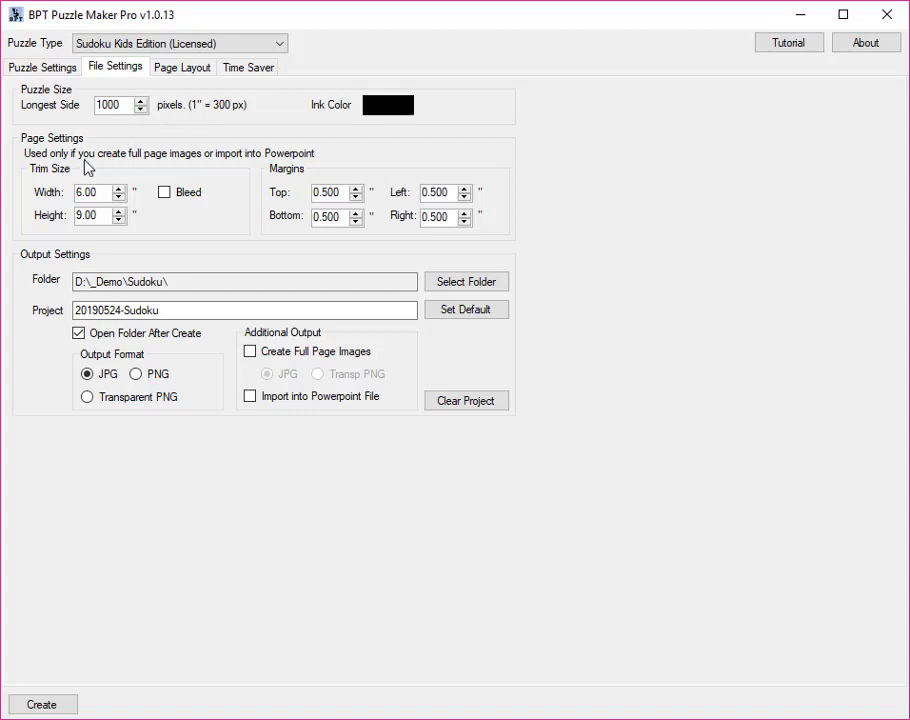
pyautogui.moveTo(250, 344)
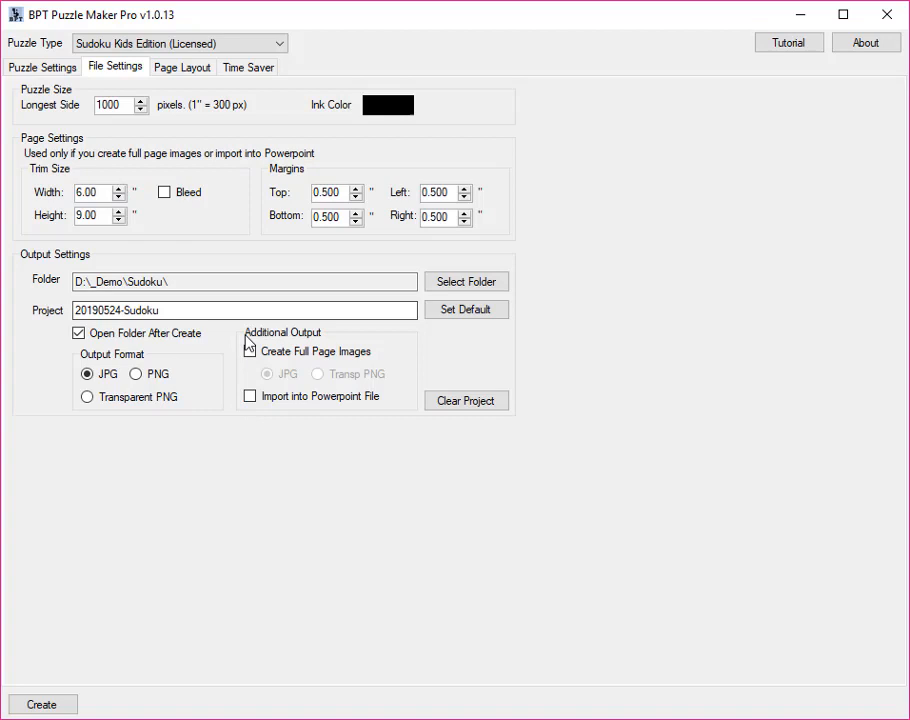
# Review file settings: 1000-pixel size, 6x9 inch trim, half-inch margins, JPG output to D:\_Demo\Sudoku\
pyautogui.click(250, 352)
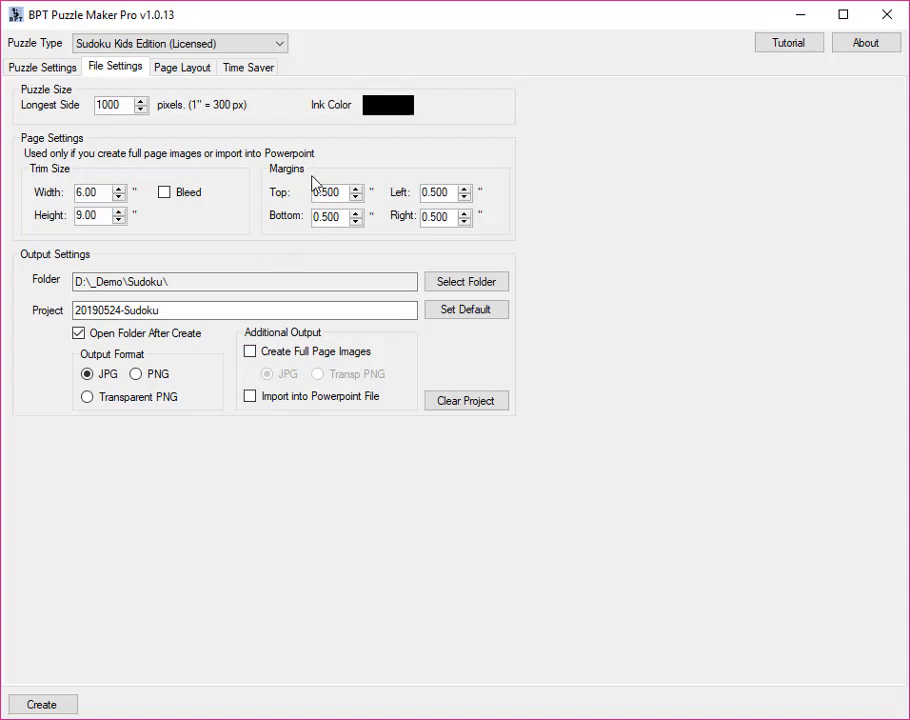
pyautogui.moveTo(392, 180)
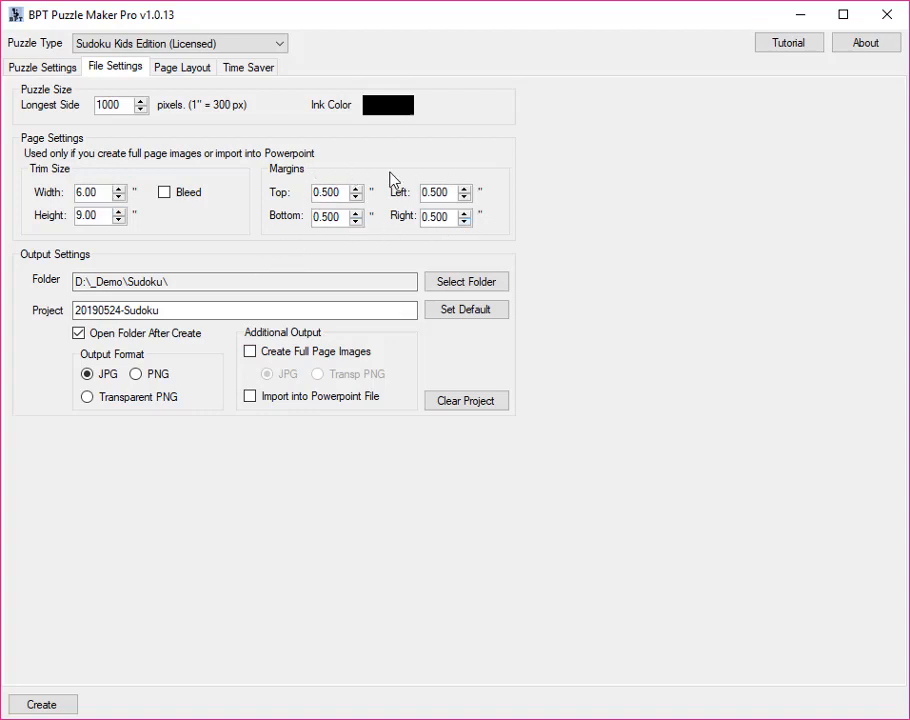
pyautogui.moveTo(484, 228)
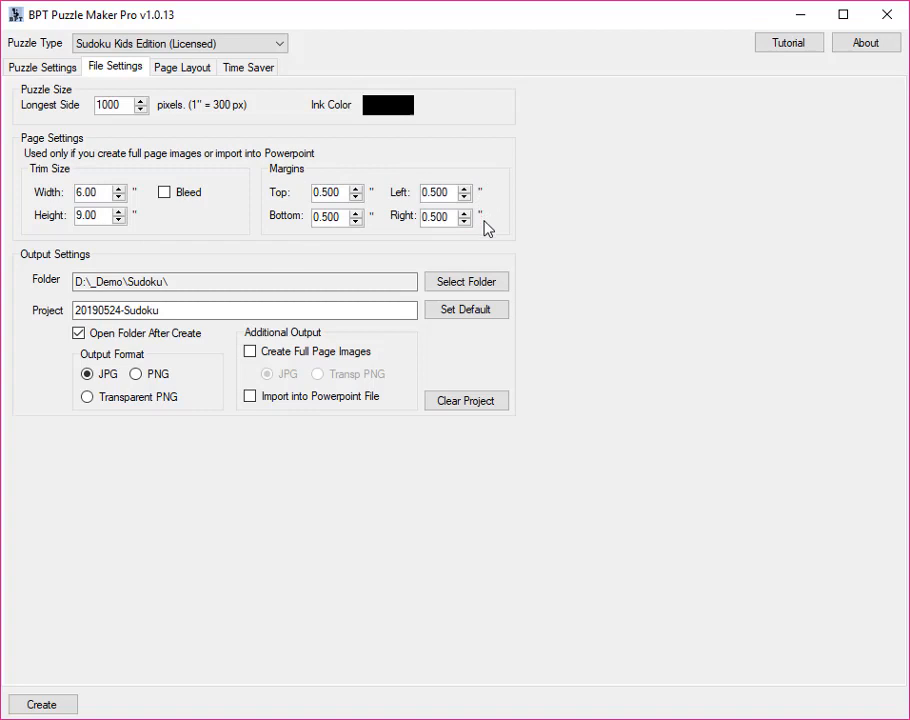
pyautogui.moveTo(184, 422)
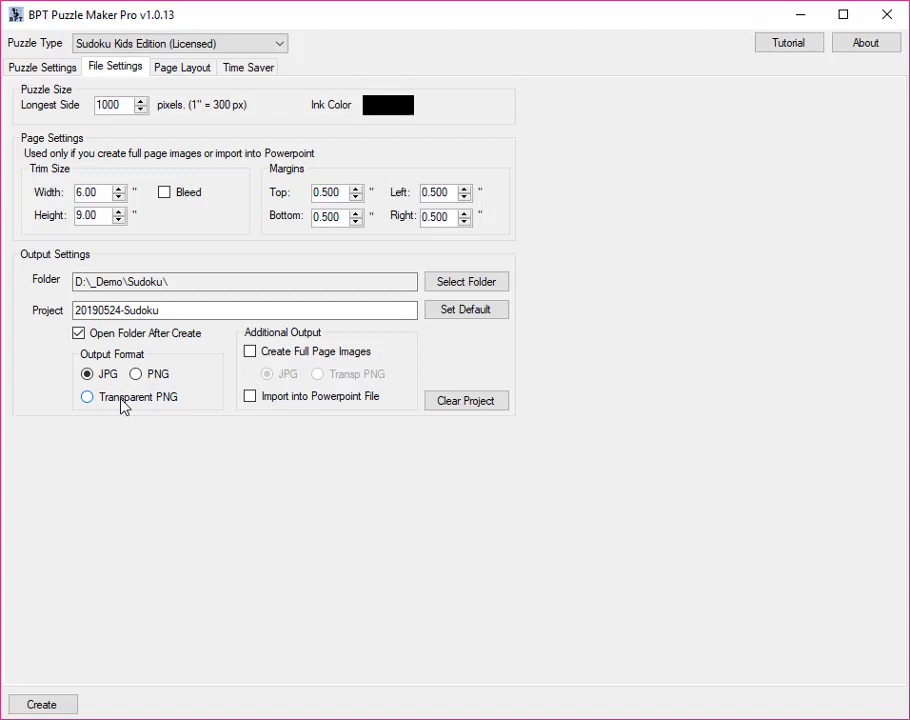
# With PowerPoint import enabled, clear the old project files and generate the puzzles
pyautogui.click(466, 400)
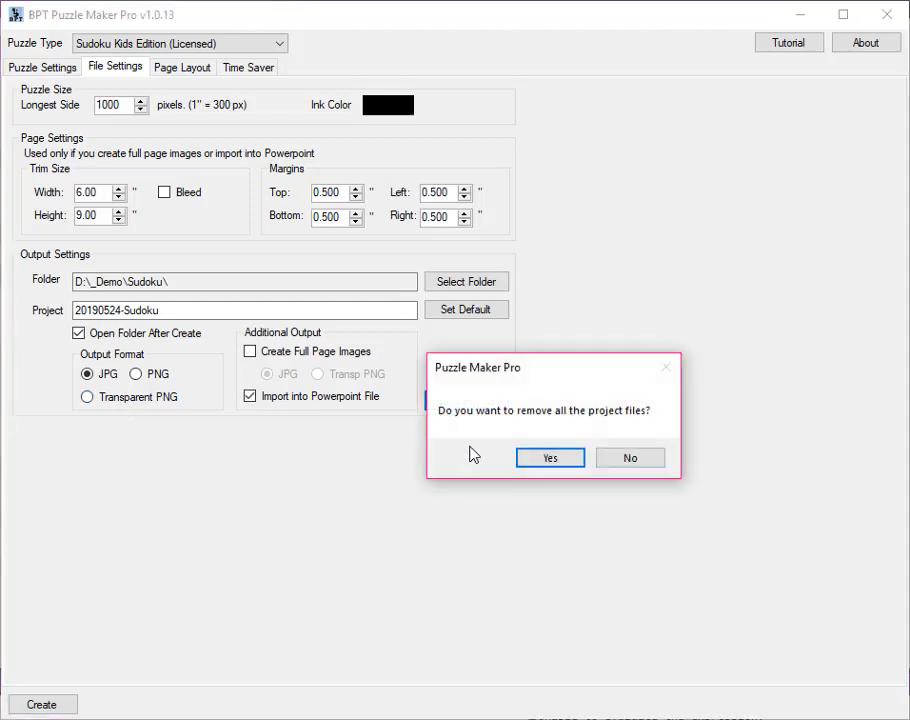
pyautogui.click(548, 456)
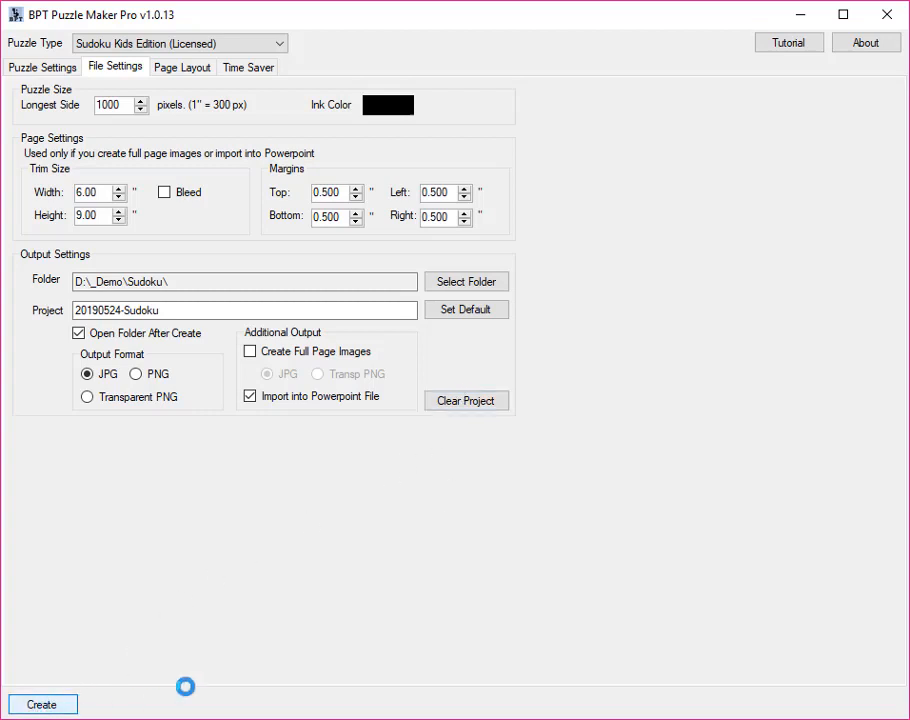
pyautogui.click(42, 704)
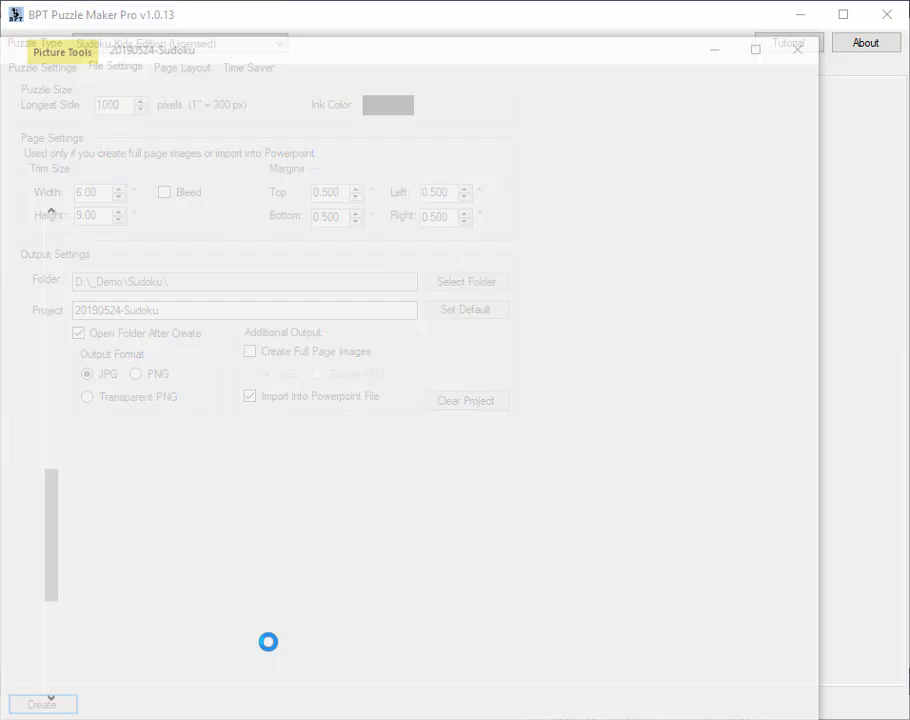
# Review the generated deck of single picture-puzzle slides alternating with solution slides
pyautogui.click(40, 704)
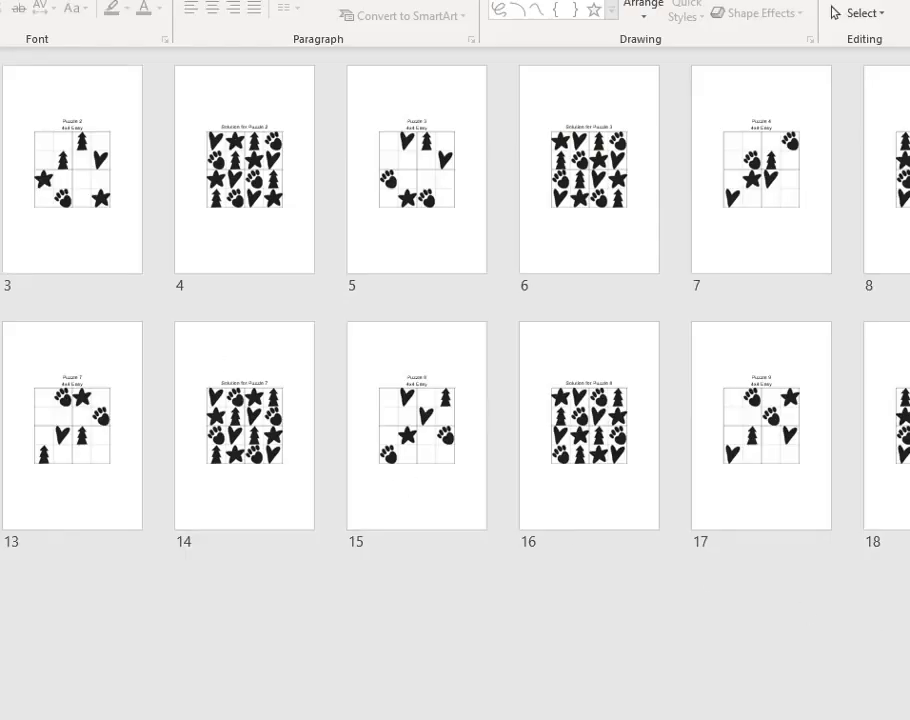
pyautogui.click(416, 168)
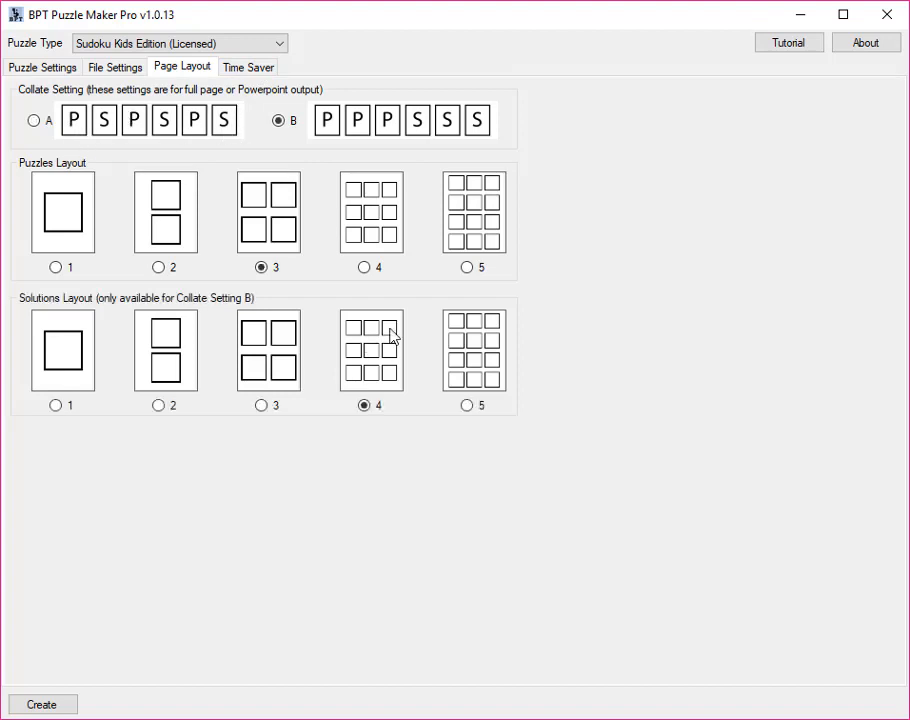
pyautogui.moveTo(500, 380)
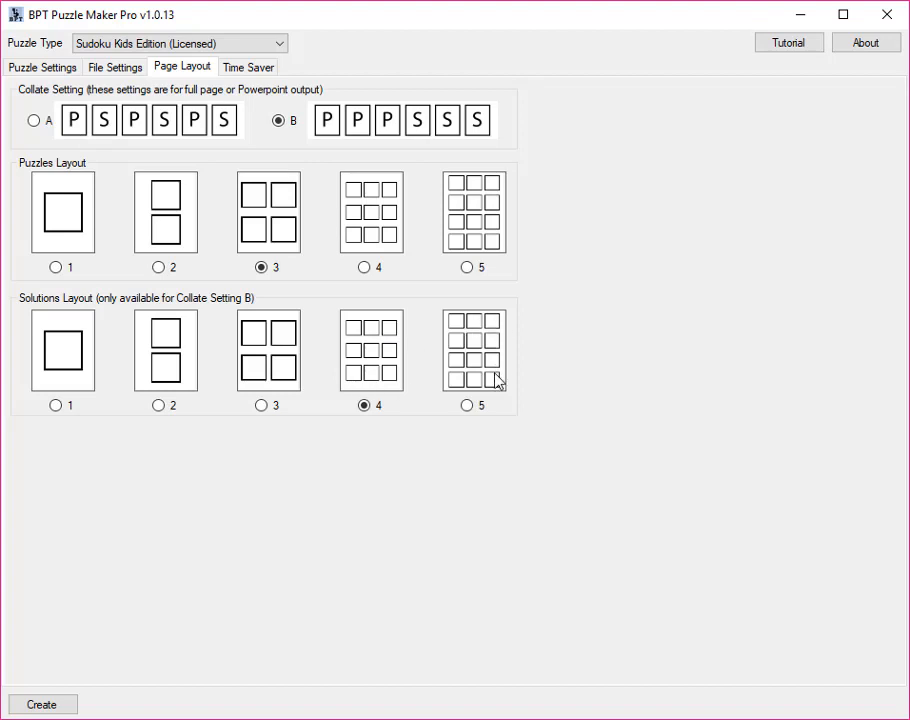
pyautogui.moveTo(228, 200)
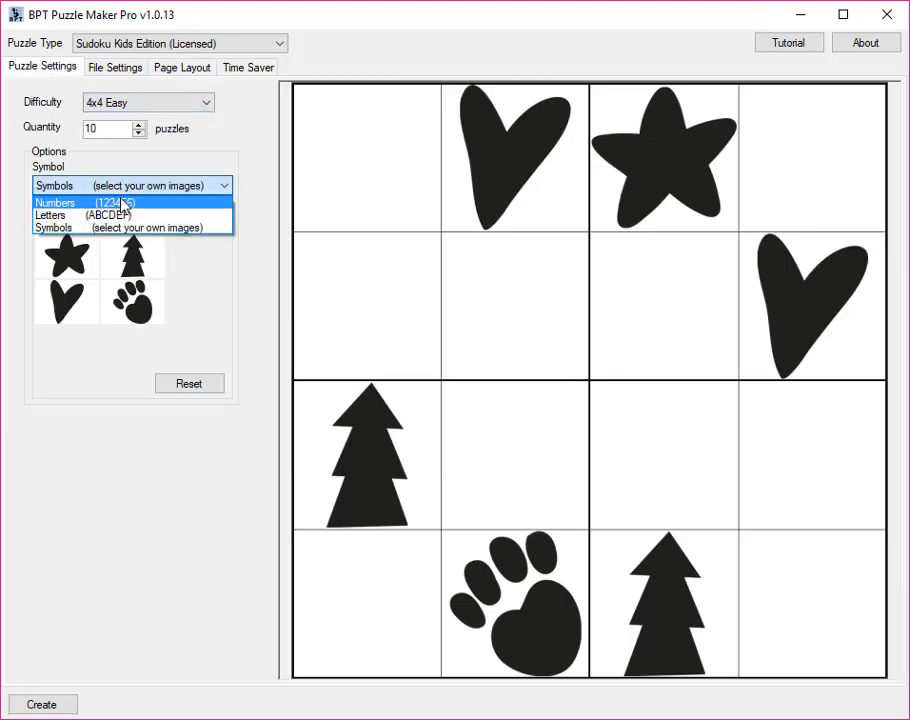
# Switch symbols to Numbers (123456) and generate 100 4x4 Easy puzzles
pyautogui.click(80, 202)
pyautogui.write('0')
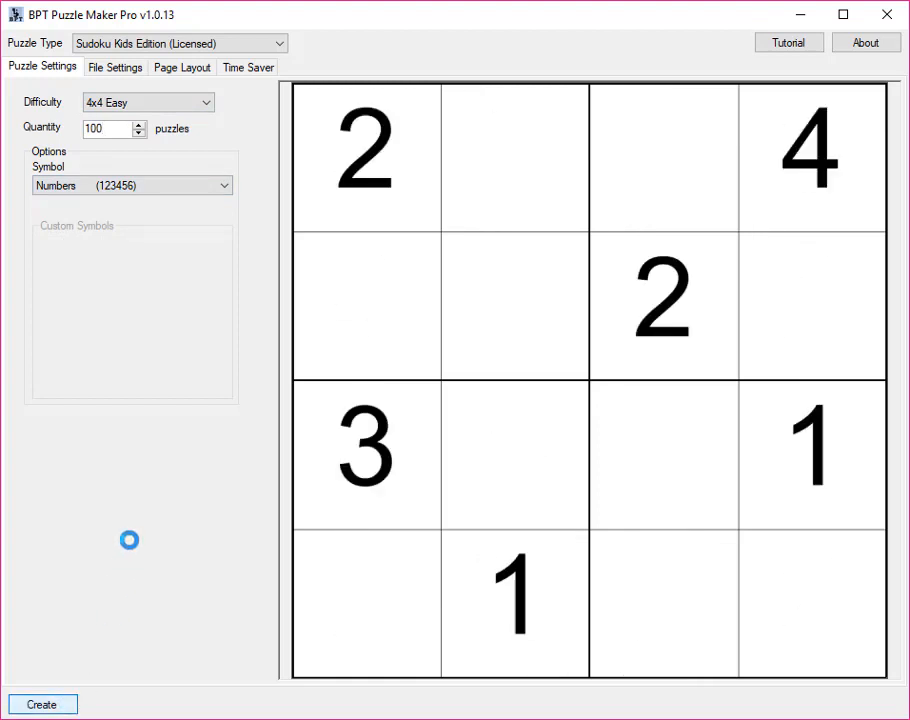
pyautogui.click(42, 704)
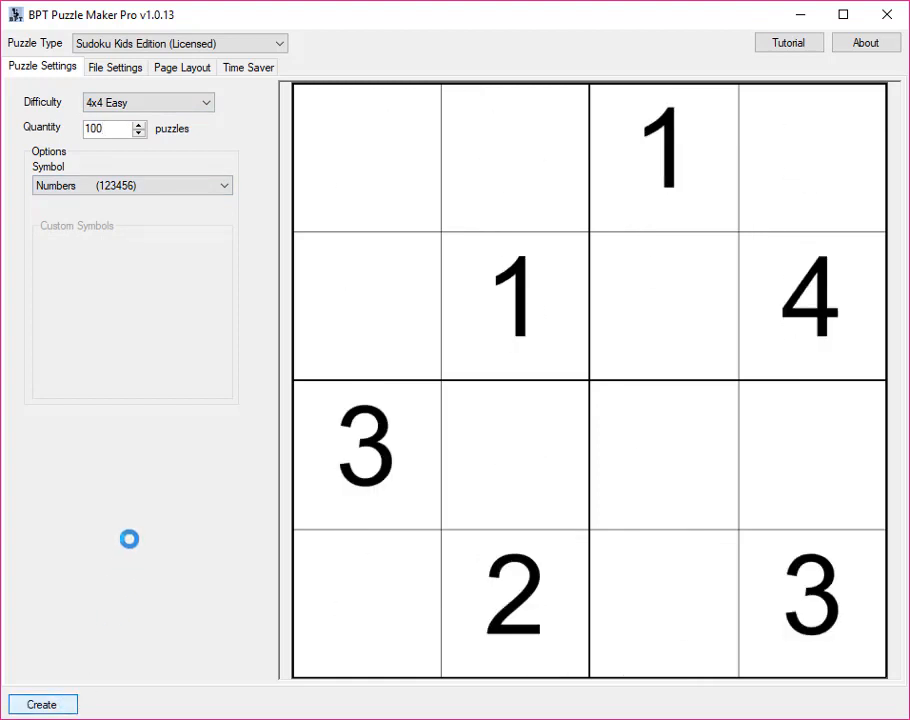
pyautogui.click(42, 704)
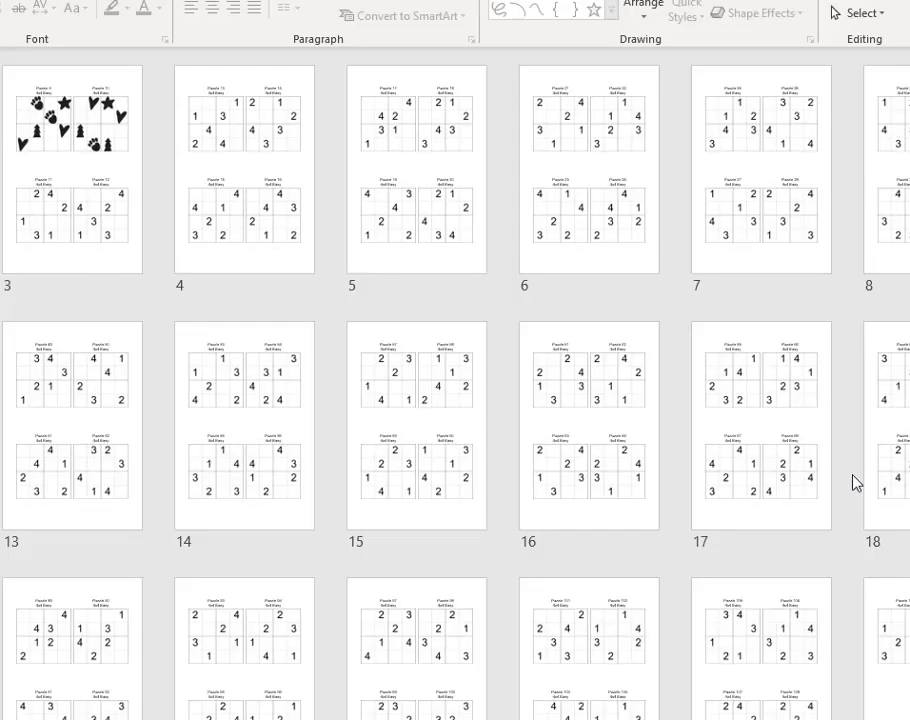
# Browse from the four-number-puzzle slides down to the multi-solution slides
pyautogui.click(244, 168)
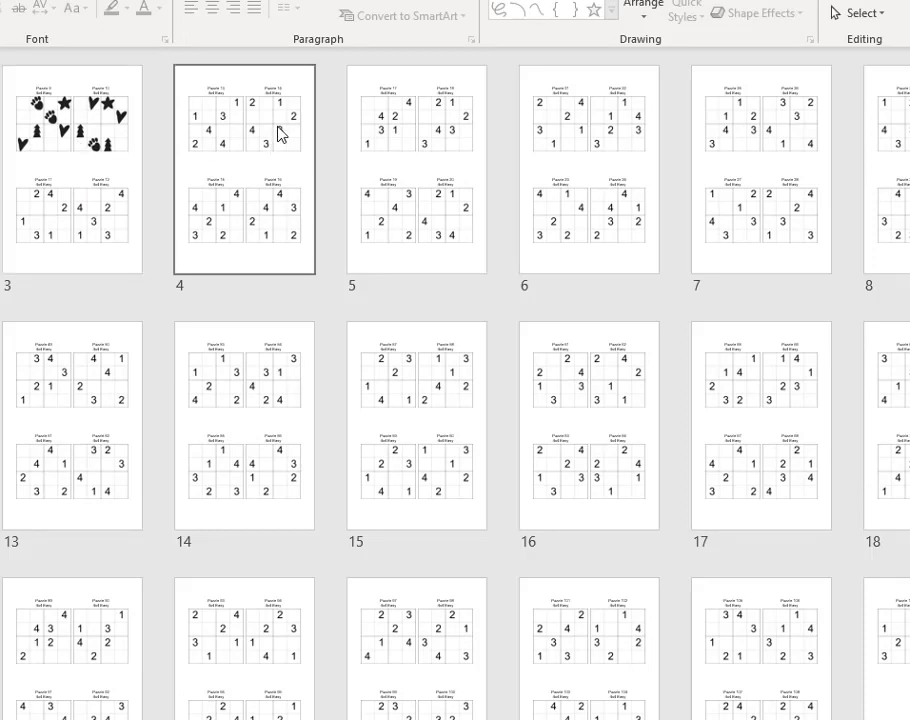
pyautogui.scroll(-3)
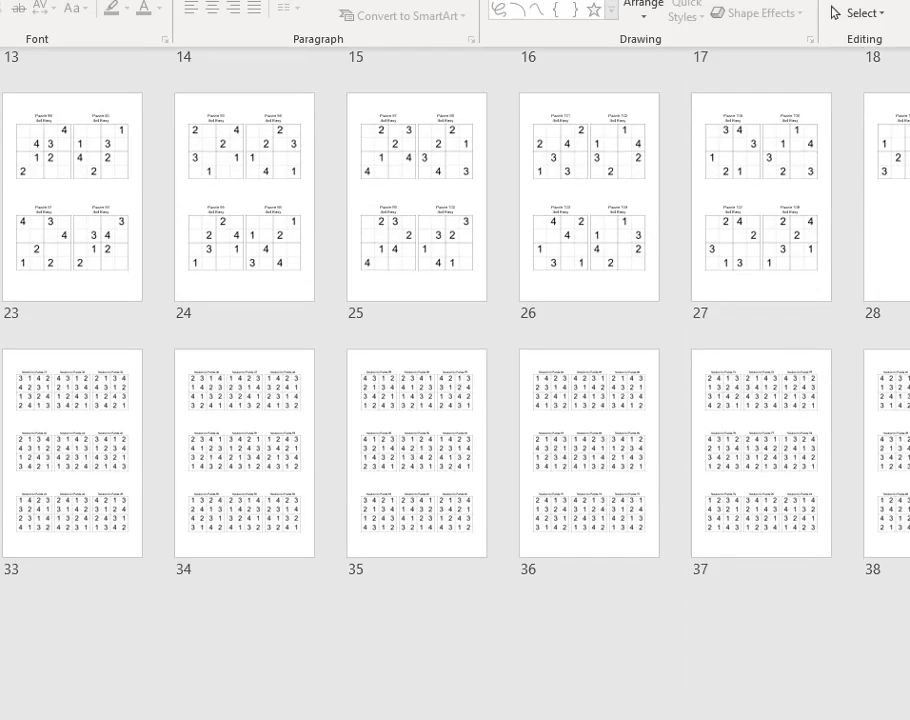
pyautogui.click(416, 456)
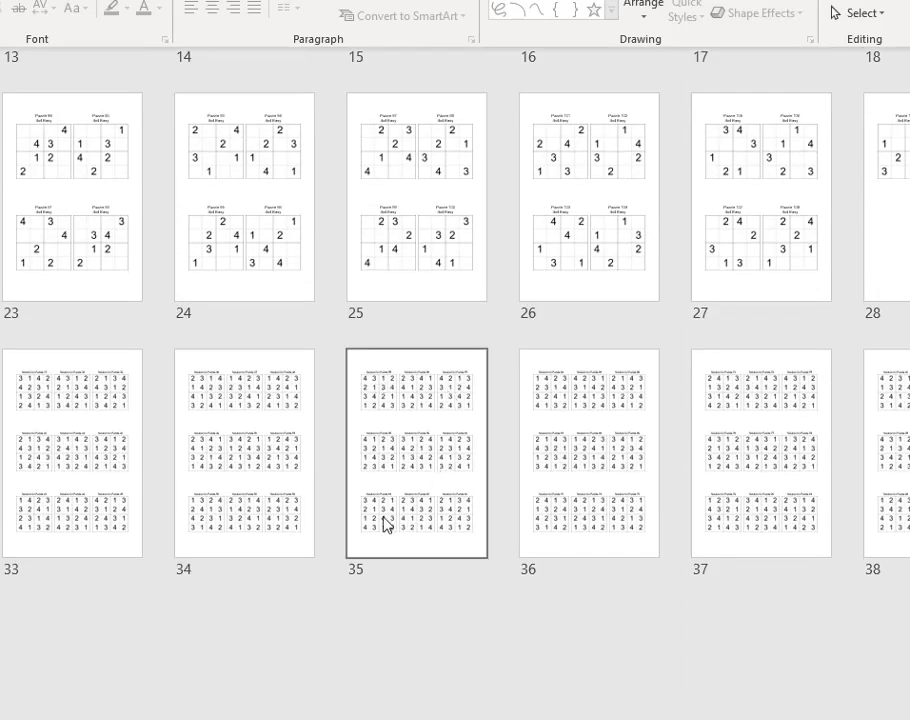
pyautogui.moveTo(370, 522)
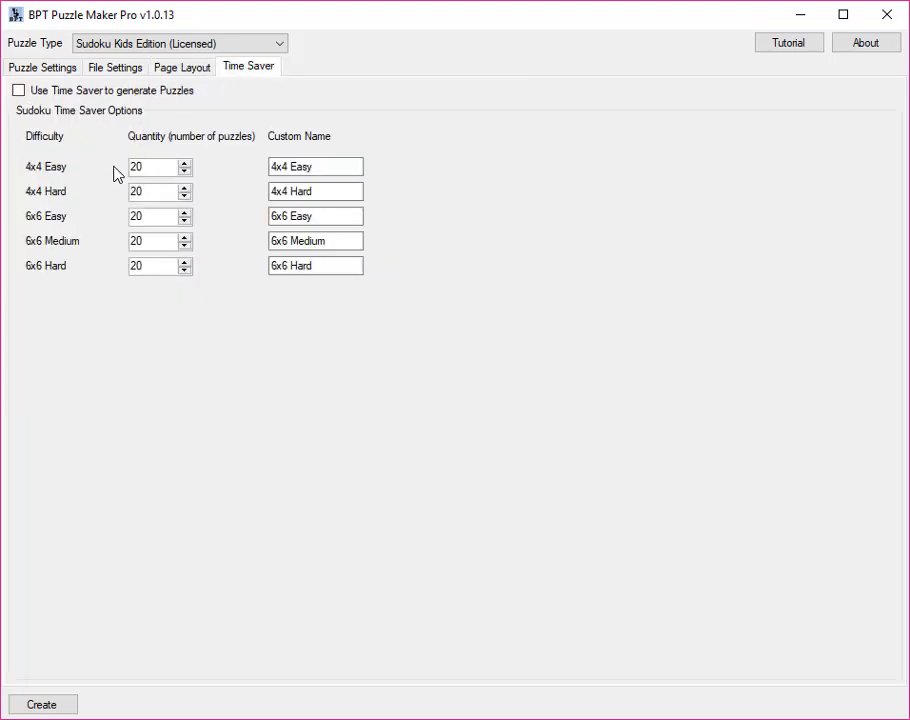
pyautogui.moveTo(116, 284)
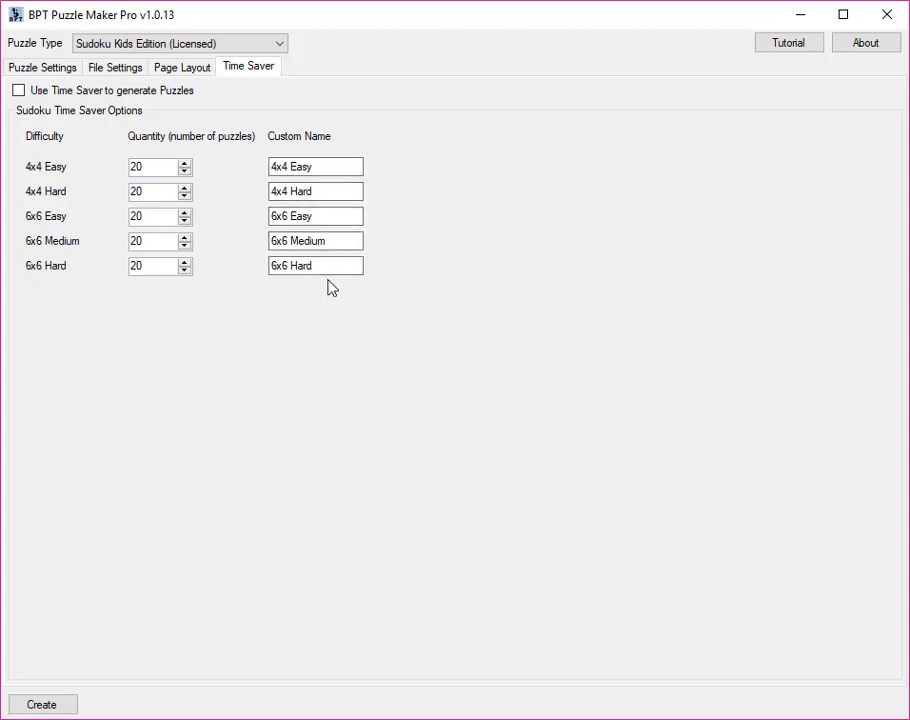
# Enable Time Saver puzzle generation and name the 4x4 Easy level 'Kindergarten', replacing 'Beginner'
pyautogui.click(18, 90)
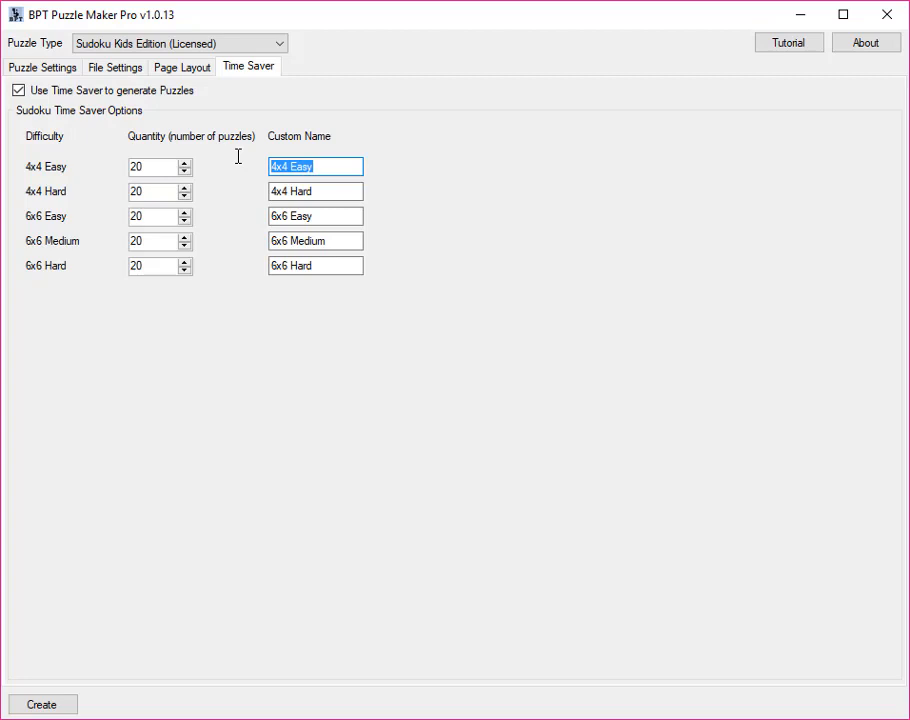
pyautogui.write('Beginner')
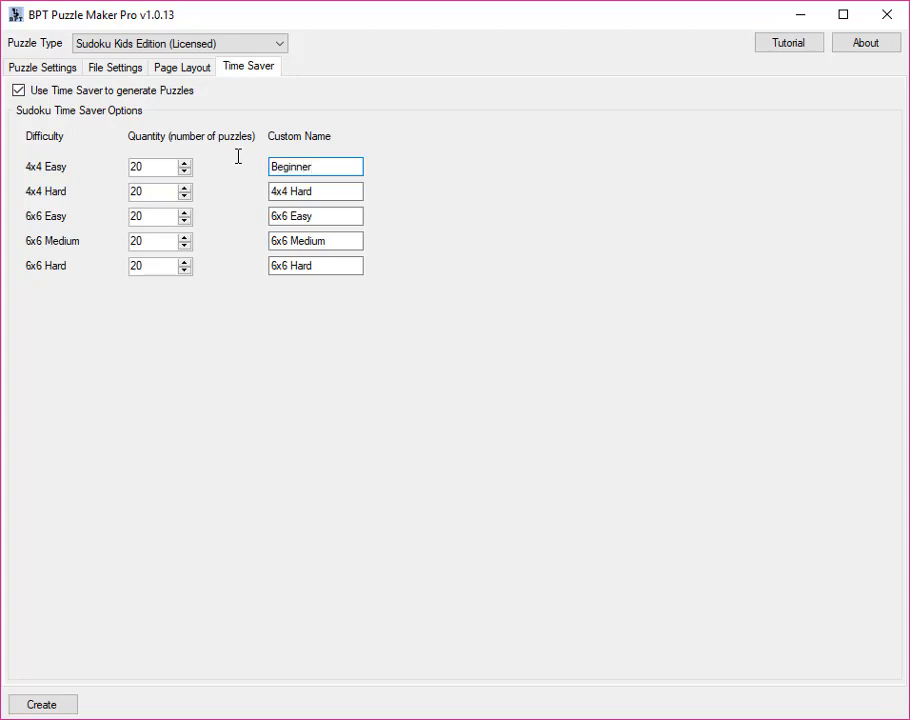
pyautogui.tripleClick(316, 166)
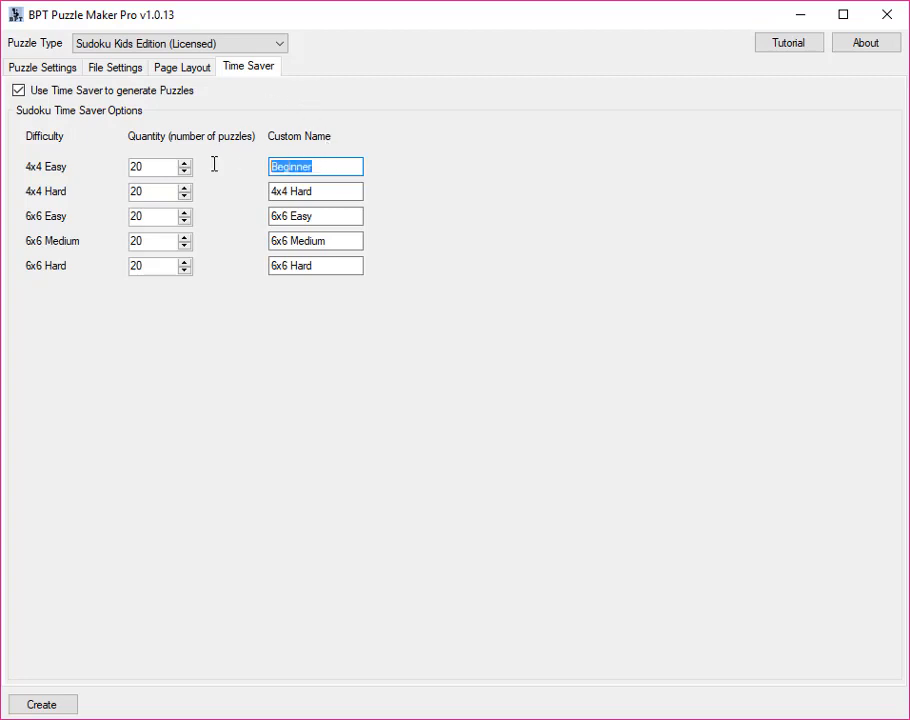
pyautogui.write('Kindergare')
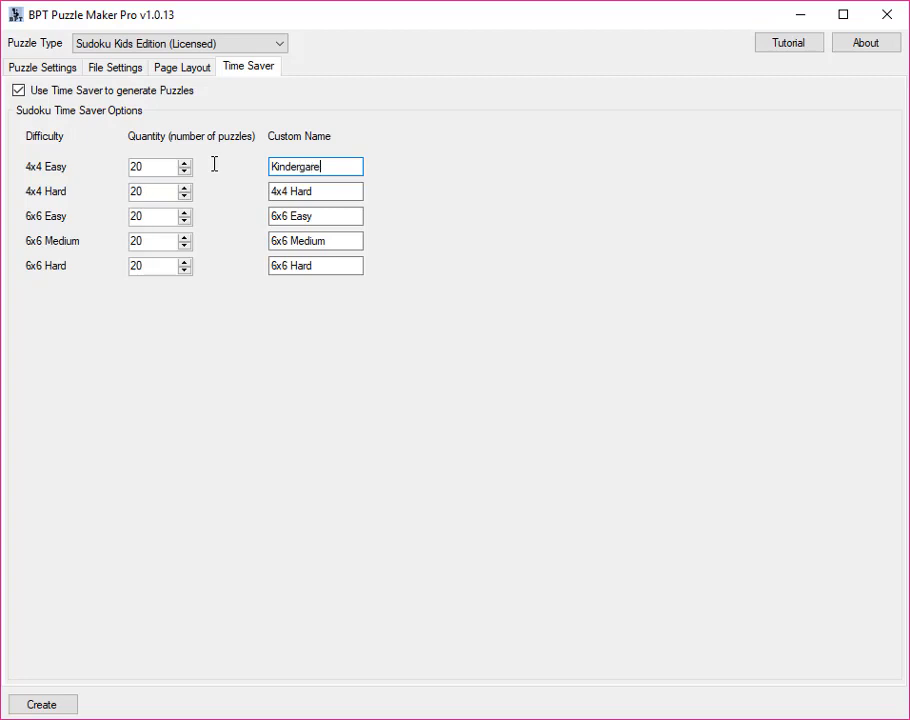
pyautogui.write('ten')
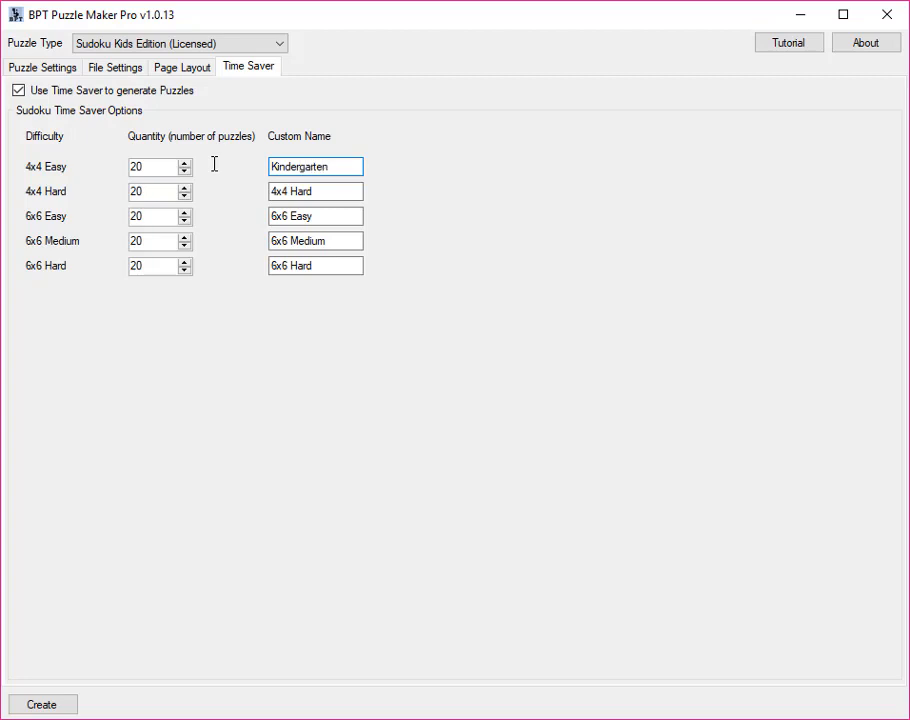
pyautogui.moveTo(230, 424)
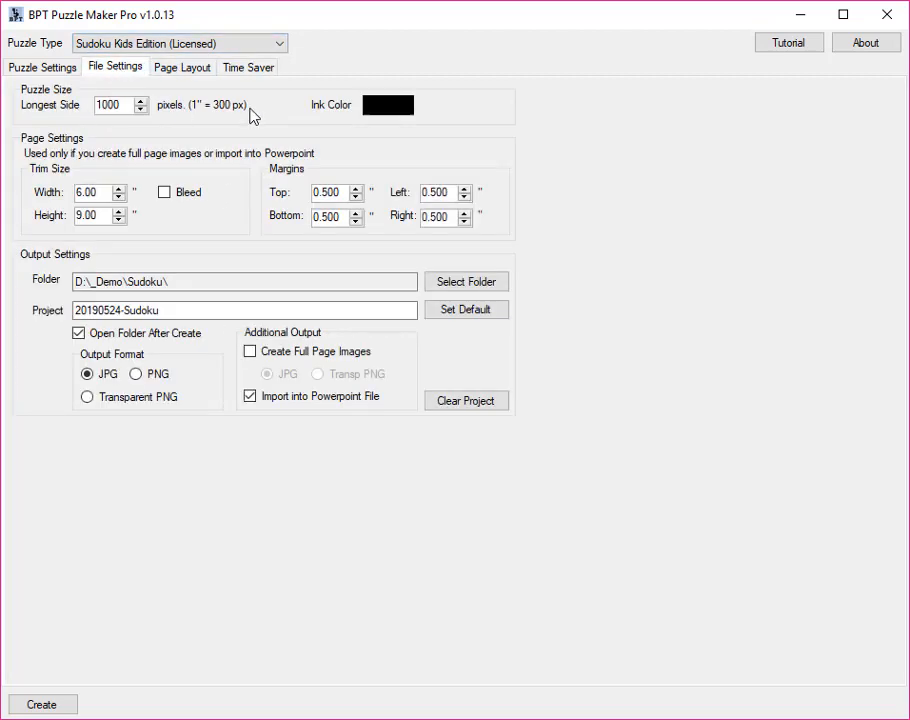
pyautogui.moveTo(158, 360)
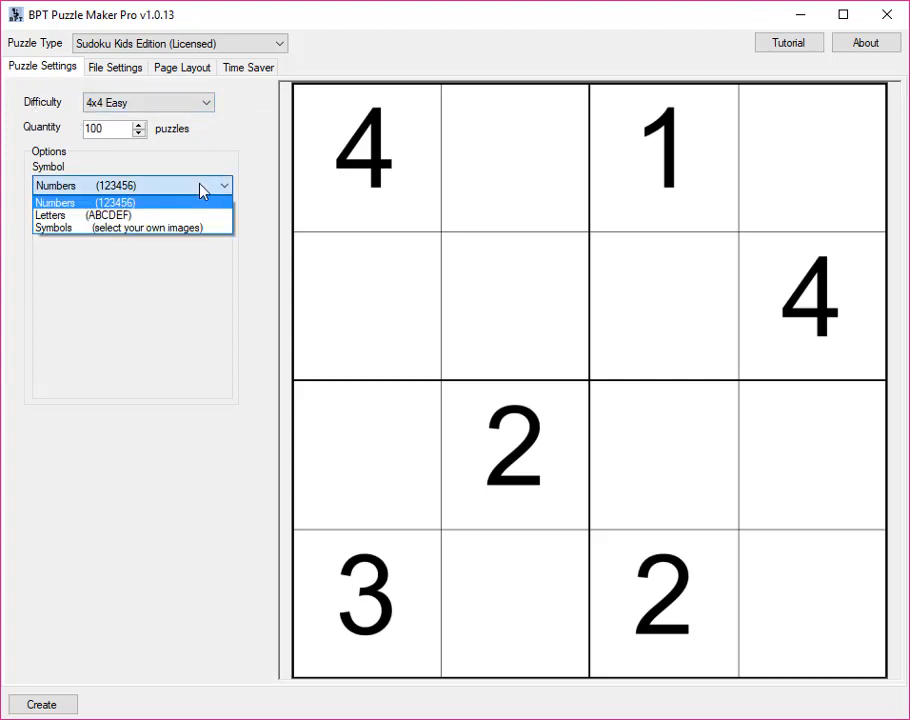
# Keep Numbers as the symbol type for the 4x4 Easy, 100-puzzle settings
pyautogui.click(132, 202)
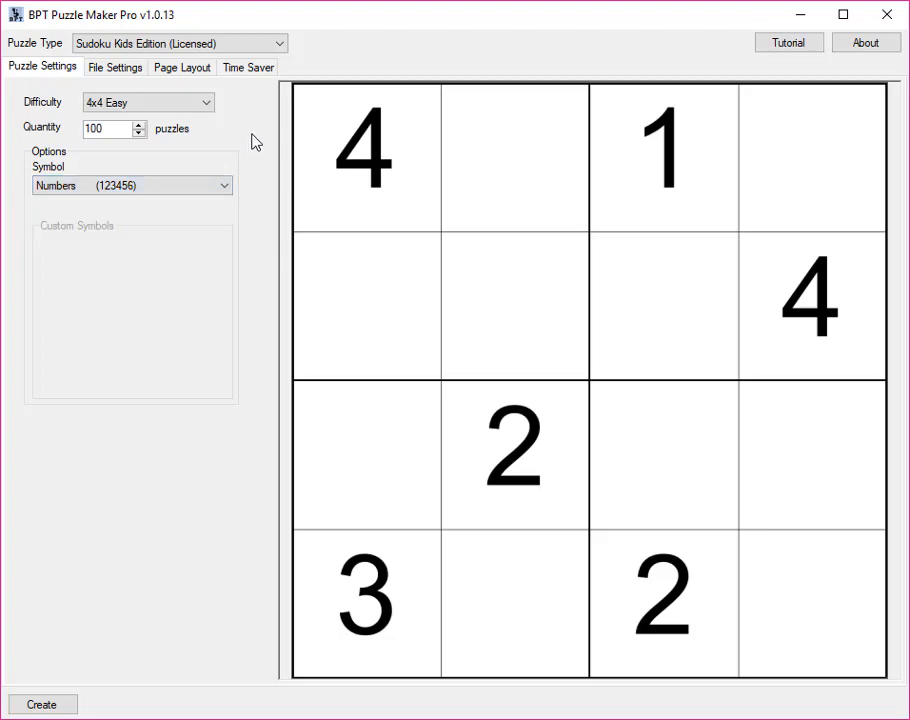